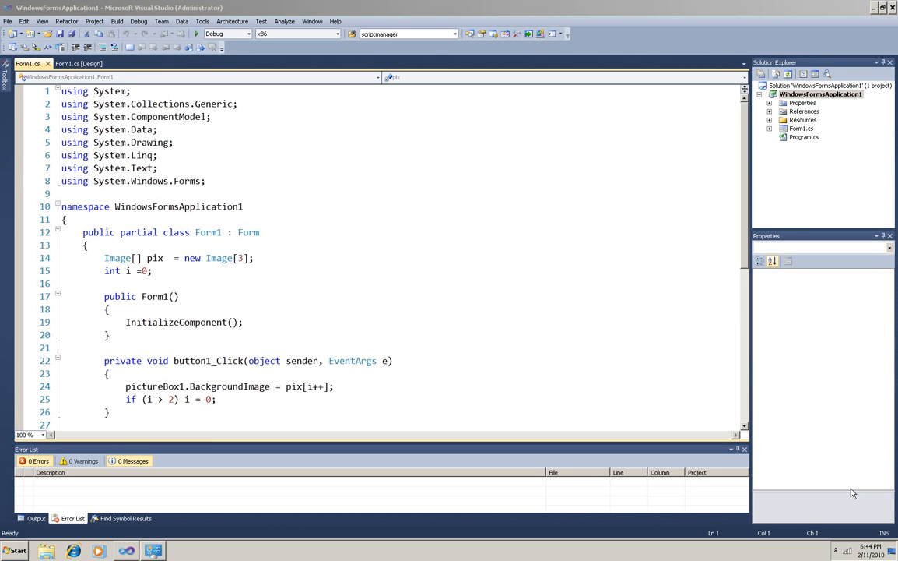
pyautogui.moveTo(884, 164)
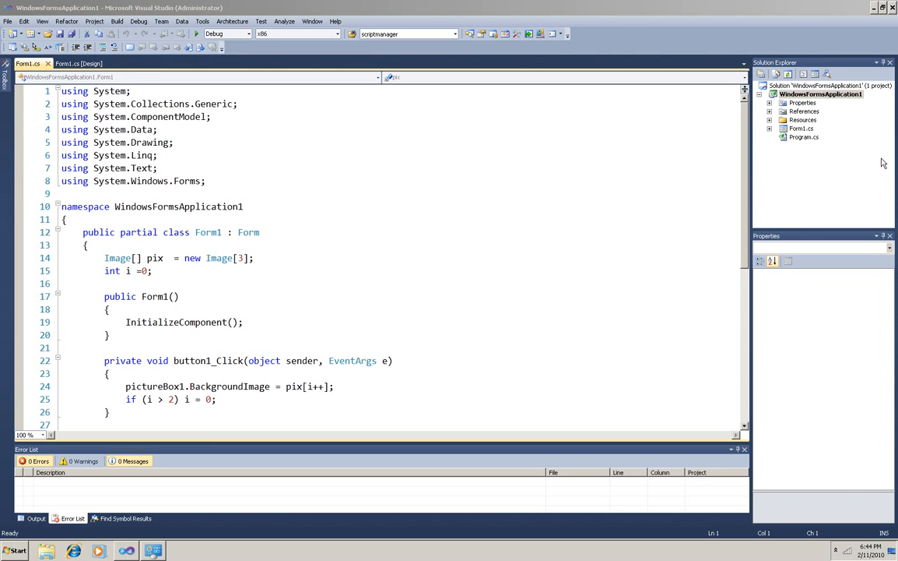
pyautogui.moveTo(483, 224)
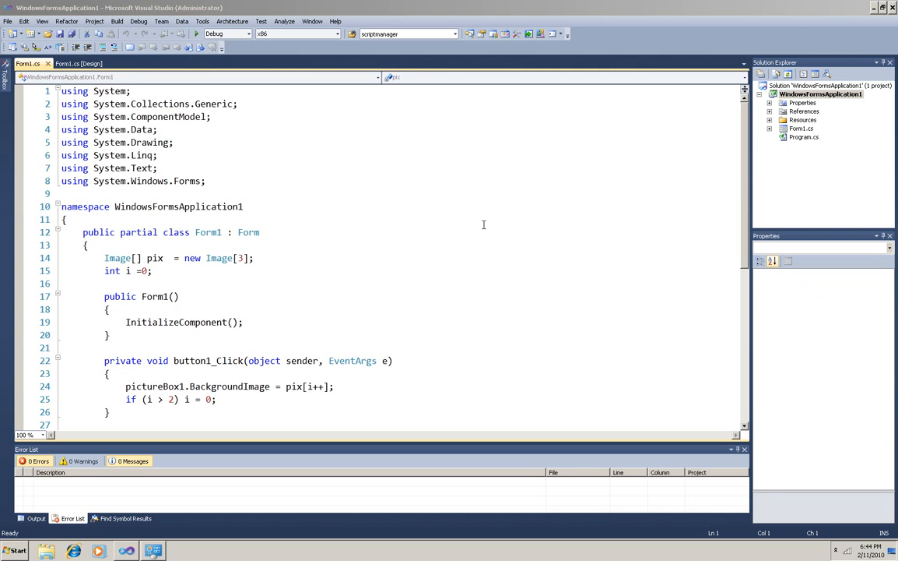
# Run the WinForms picture app and advance it to the toucan picture.
pyautogui.click(196, 34)
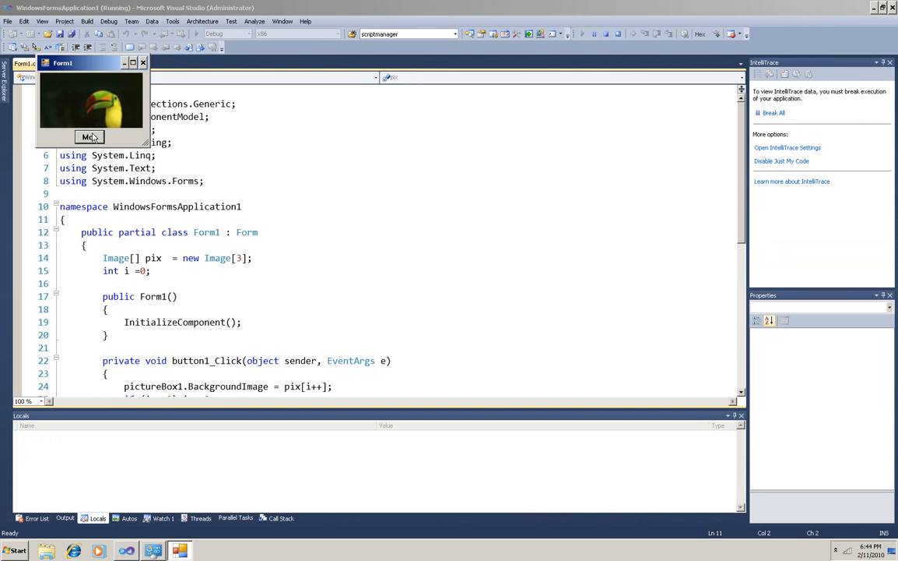
pyautogui.click(88, 137)
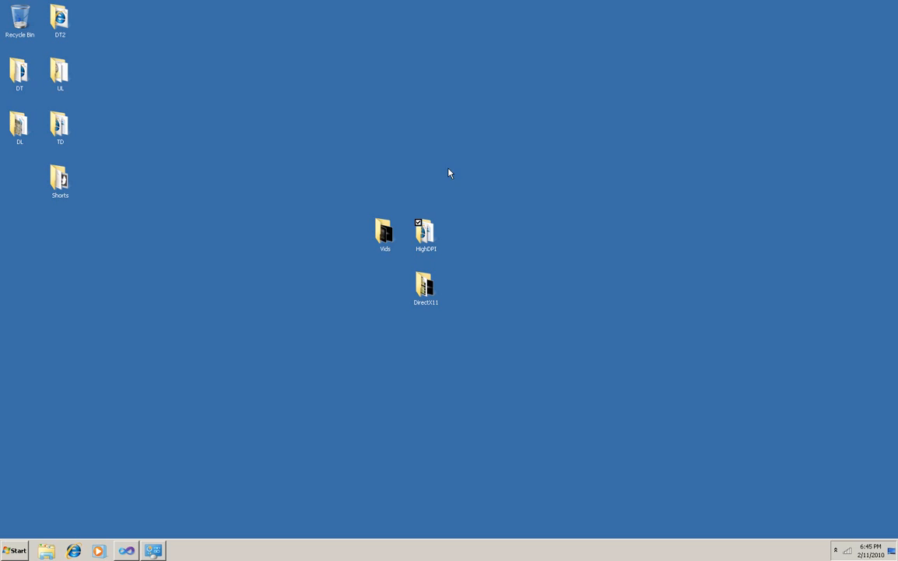
pyautogui.moveTo(97, 196)
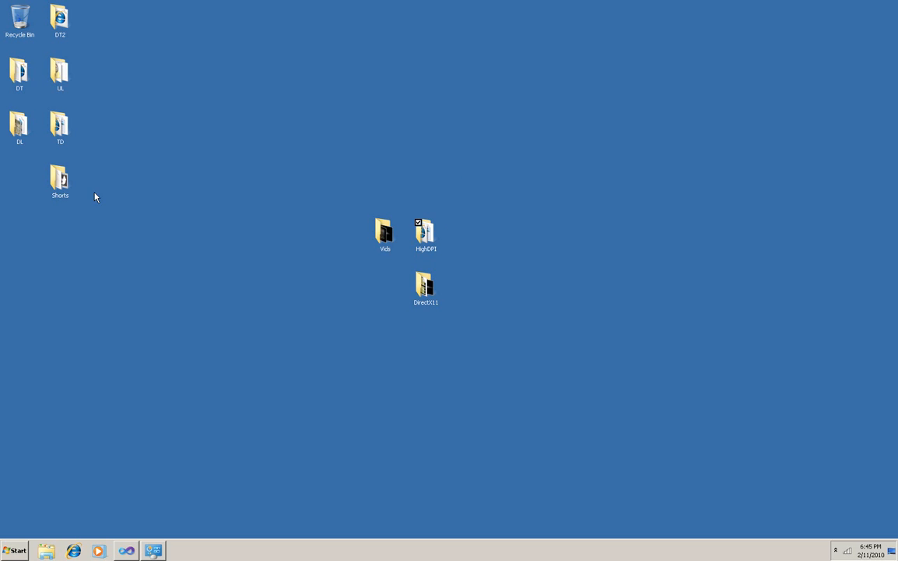
pyautogui.moveTo(149, 537)
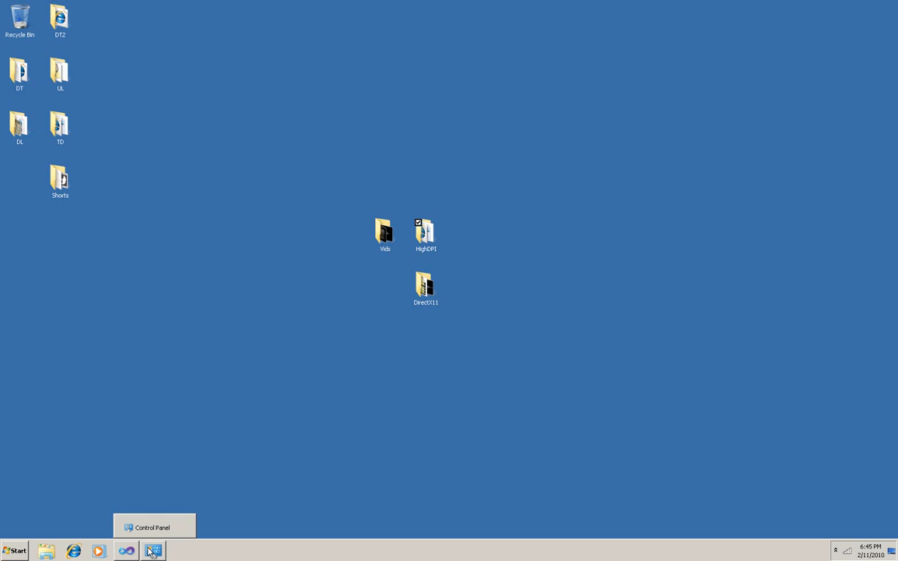
# Reach Control Panel's Display page, then view the Screen Resolution list showing 1680 × 1050 recommended.
pyautogui.click(152, 552)
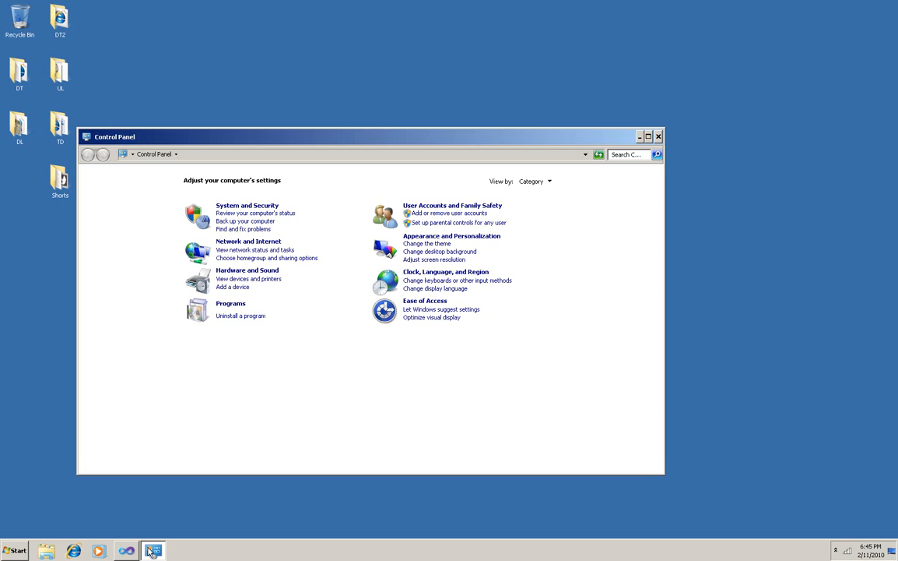
pyautogui.moveTo(461, 243)
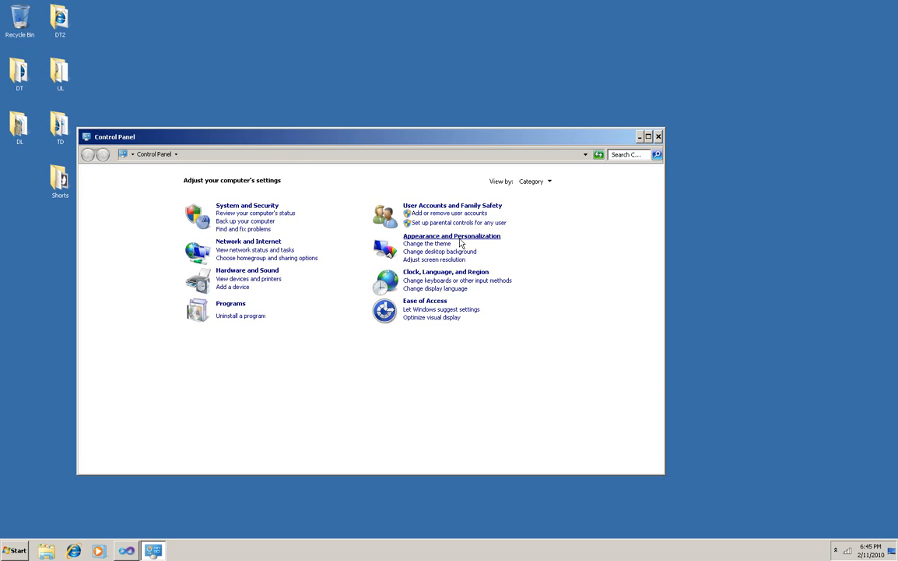
pyautogui.click(451, 237)
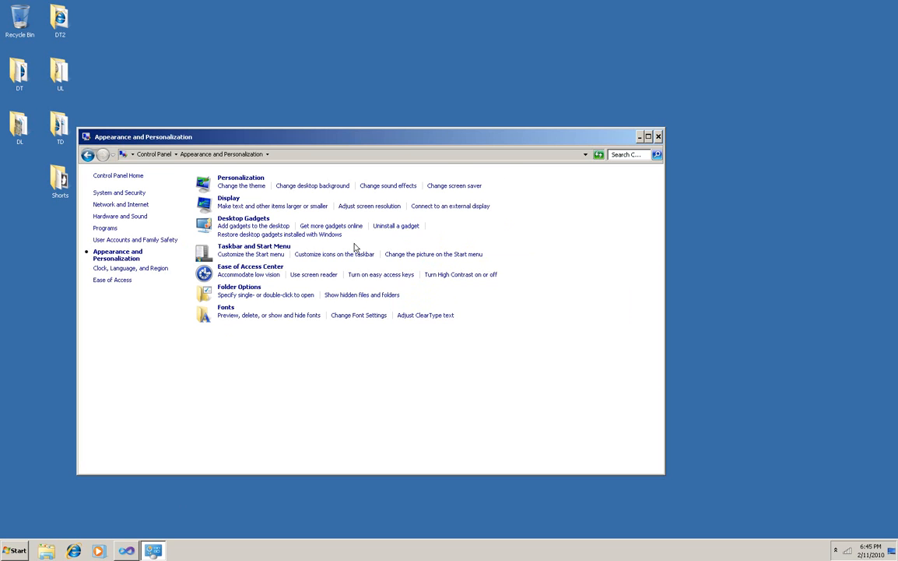
pyautogui.moveTo(229, 198)
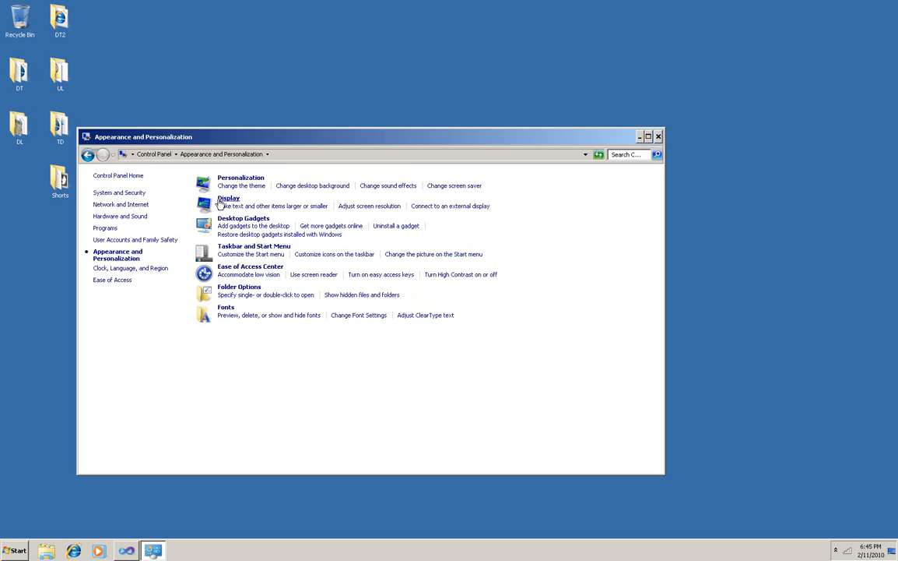
pyautogui.click(229, 198)
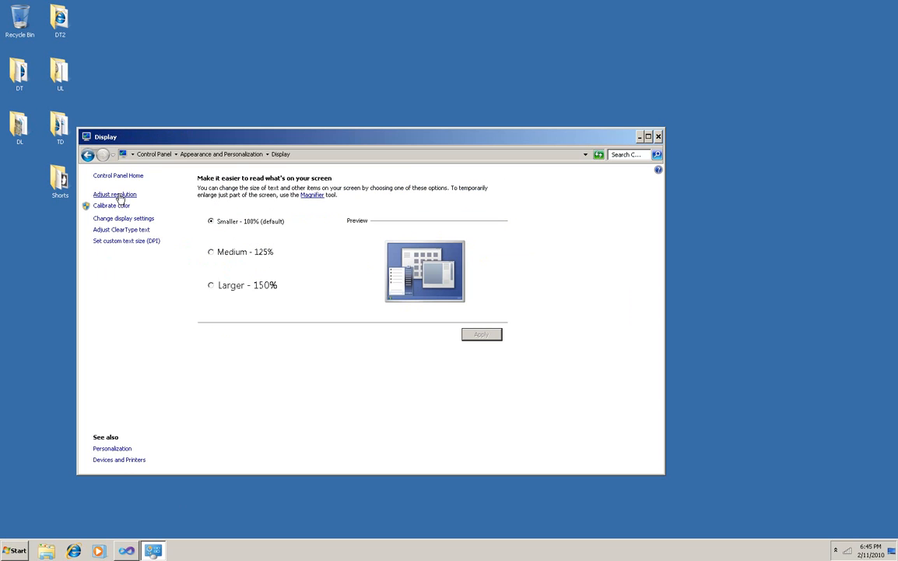
pyautogui.click(115, 193)
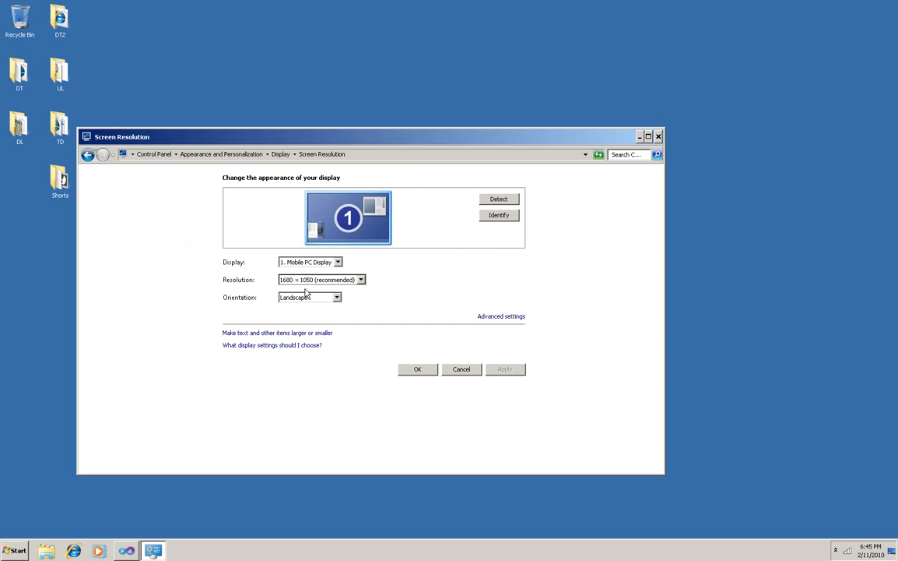
pyautogui.click(361, 280)
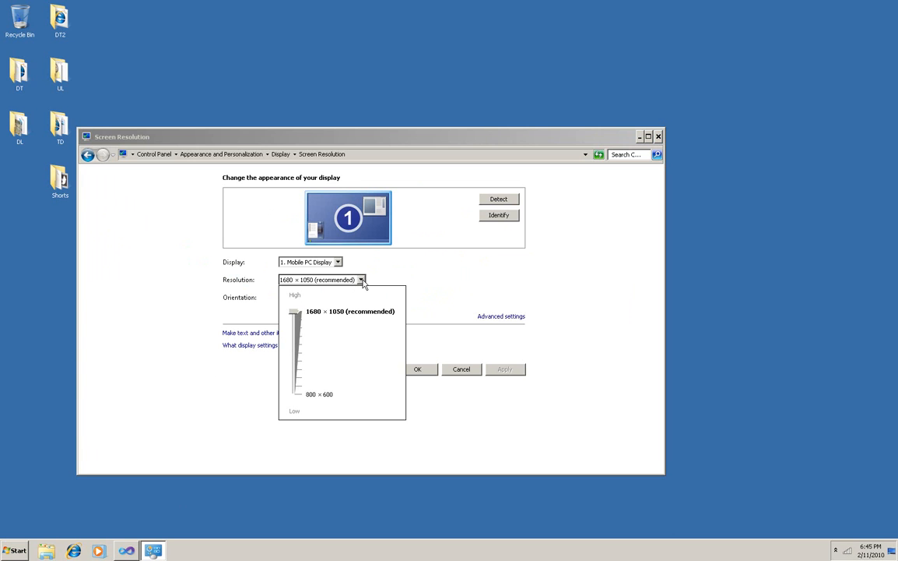
pyautogui.moveTo(350, 315)
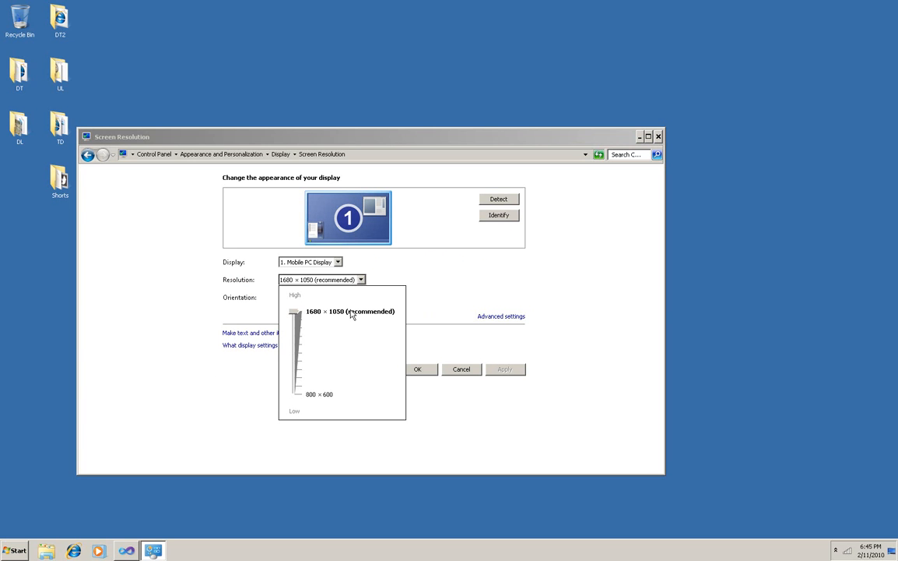
pyautogui.moveTo(427, 400)
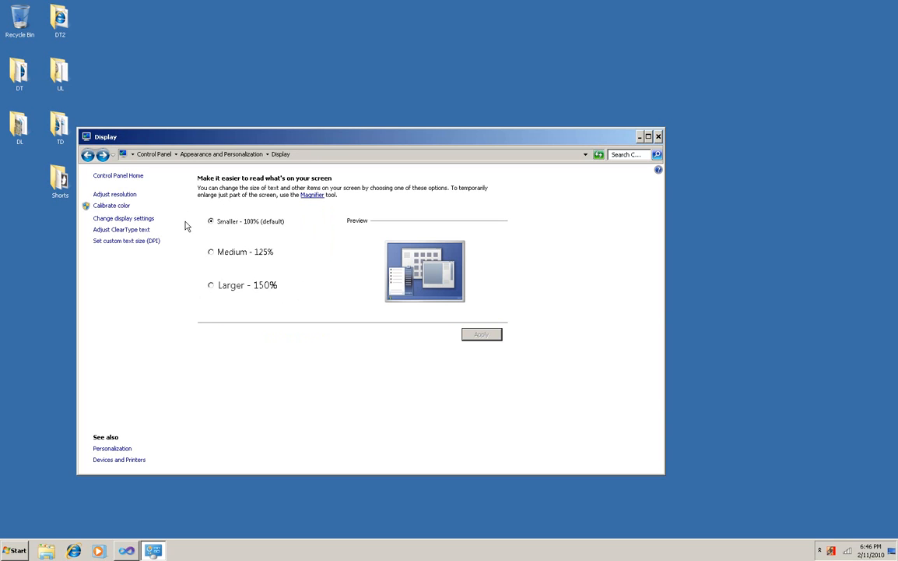
pyautogui.moveTo(215, 257)
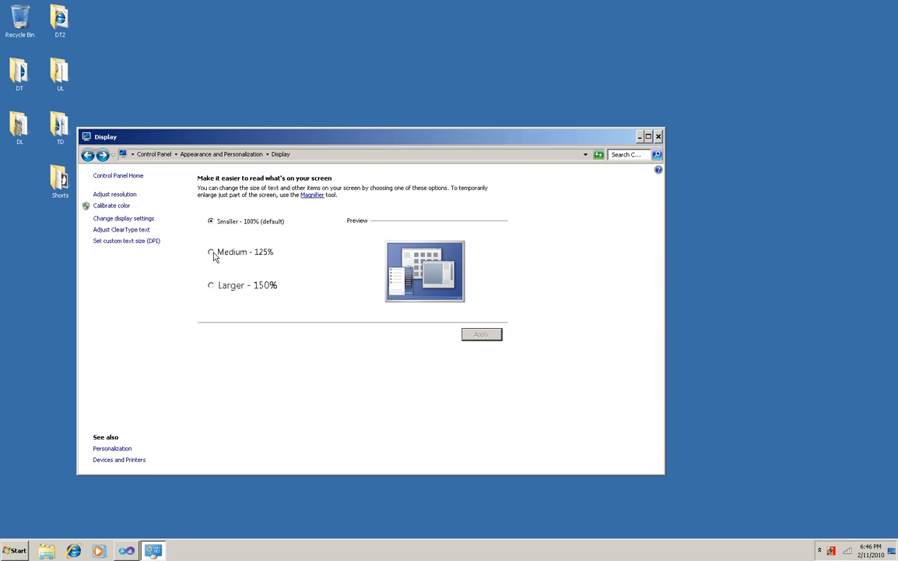
# Preview the Medium 125% and Larger 150% text sizes, then return to the default 100%.
pyautogui.click(210, 252)
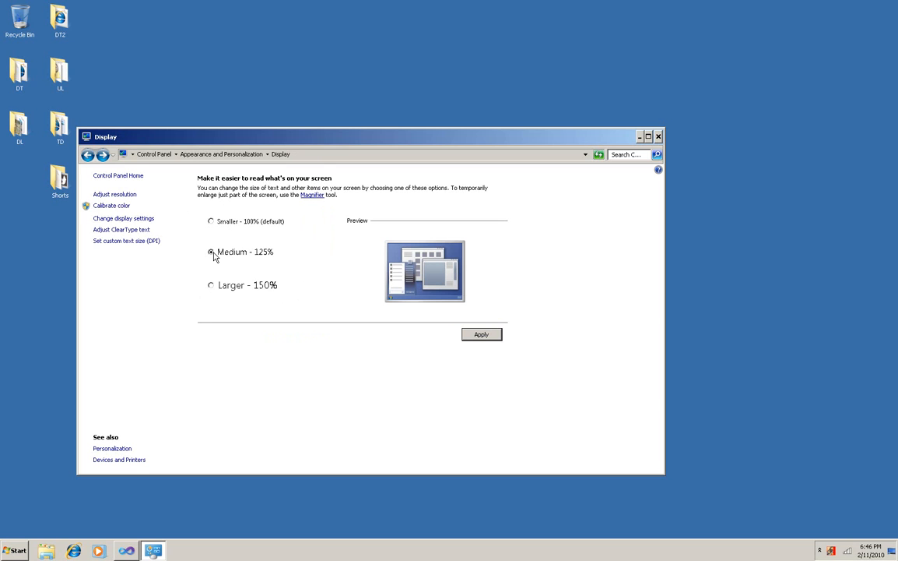
pyautogui.click(210, 284)
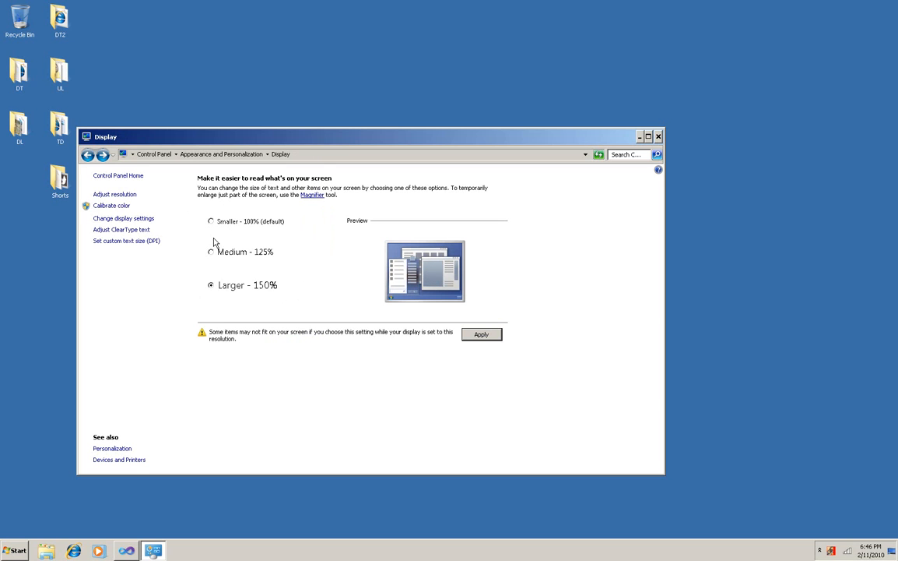
pyautogui.click(211, 253)
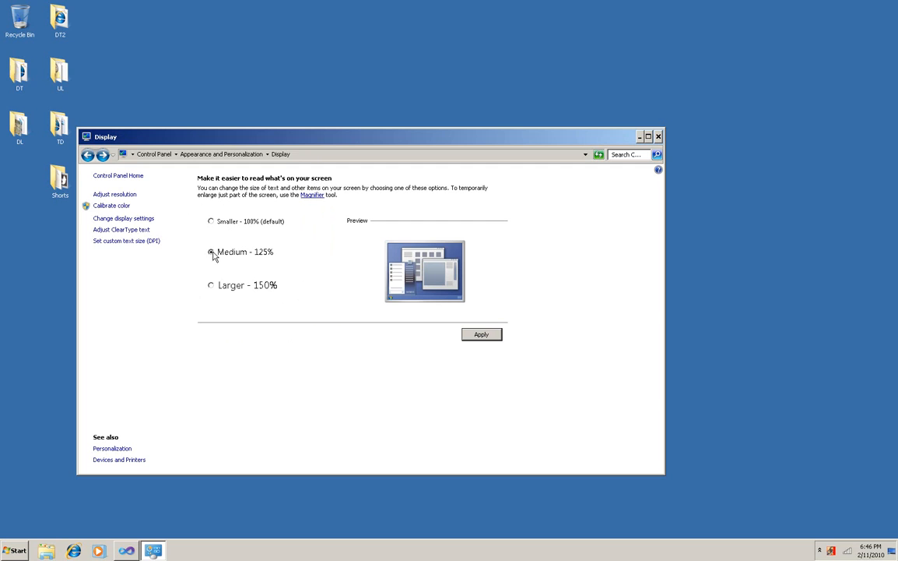
pyautogui.click(210, 221)
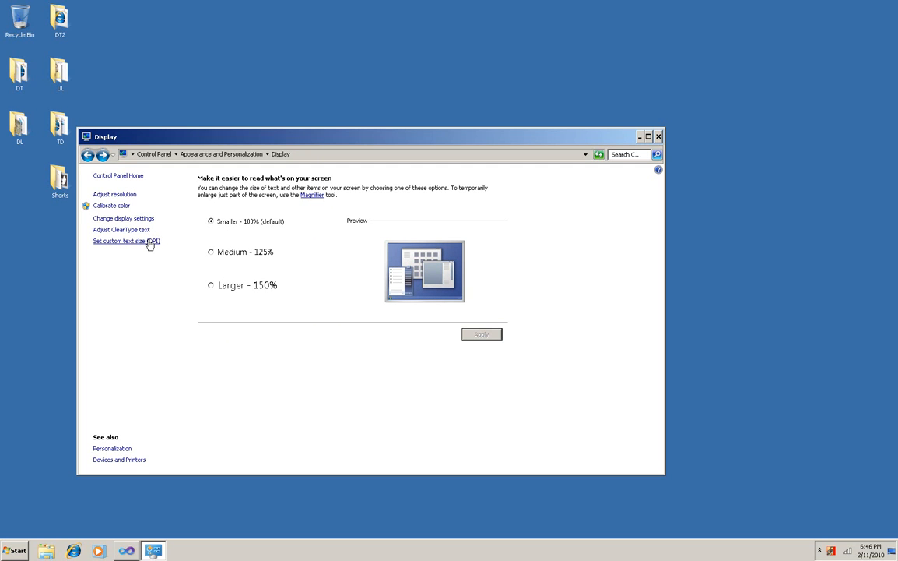
# Define a custom DPI scaling of 200 percent and select the Custom - 200% text size.
pyautogui.click(126, 239)
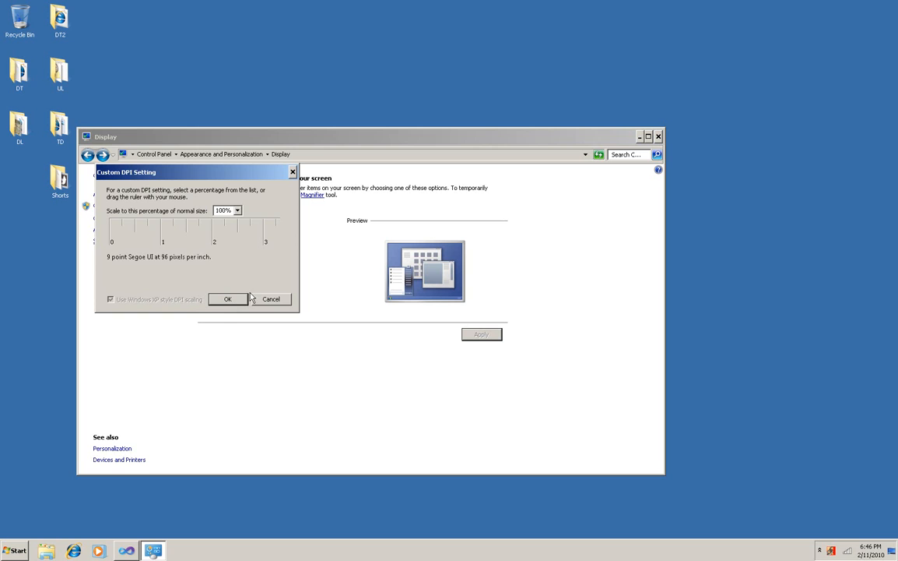
pyautogui.click(236, 211)
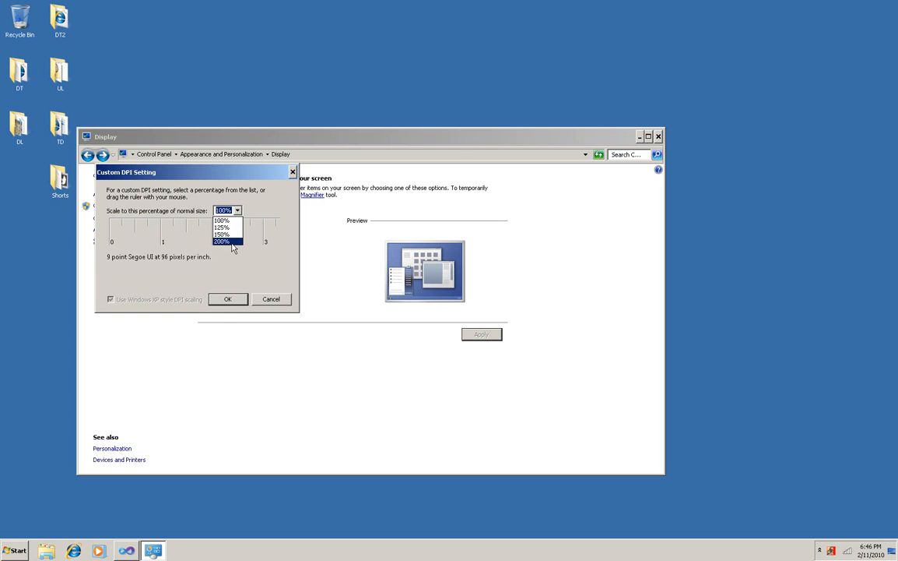
pyautogui.click(221, 241)
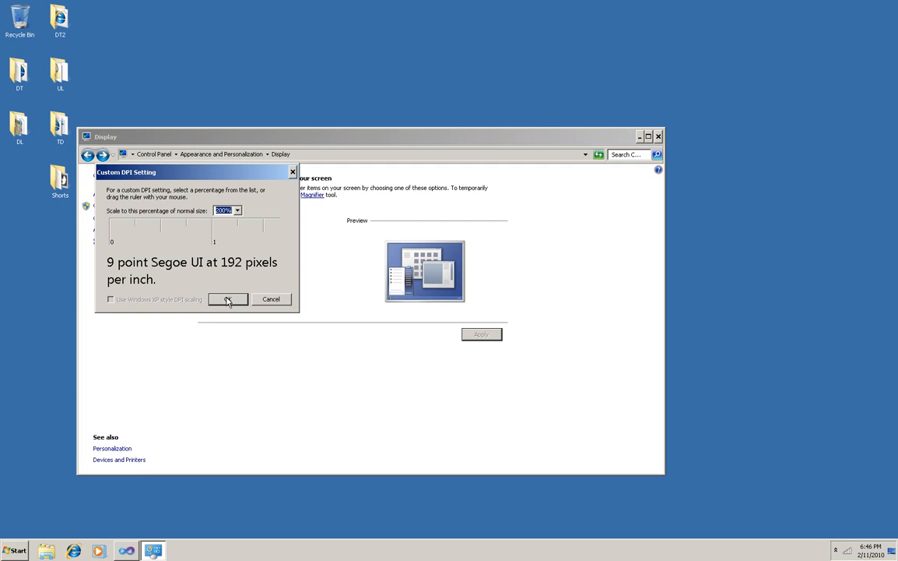
pyautogui.click(227, 299)
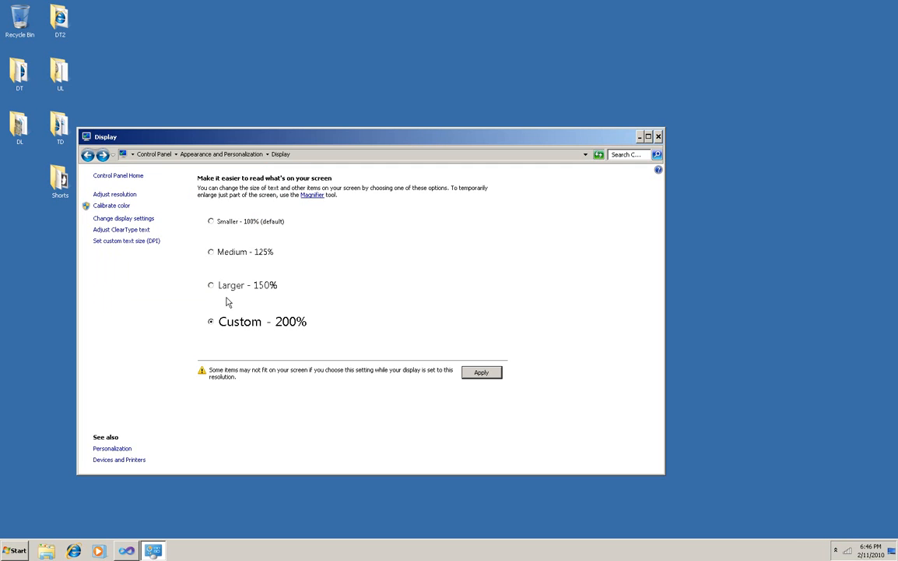
pyautogui.moveTo(228, 398)
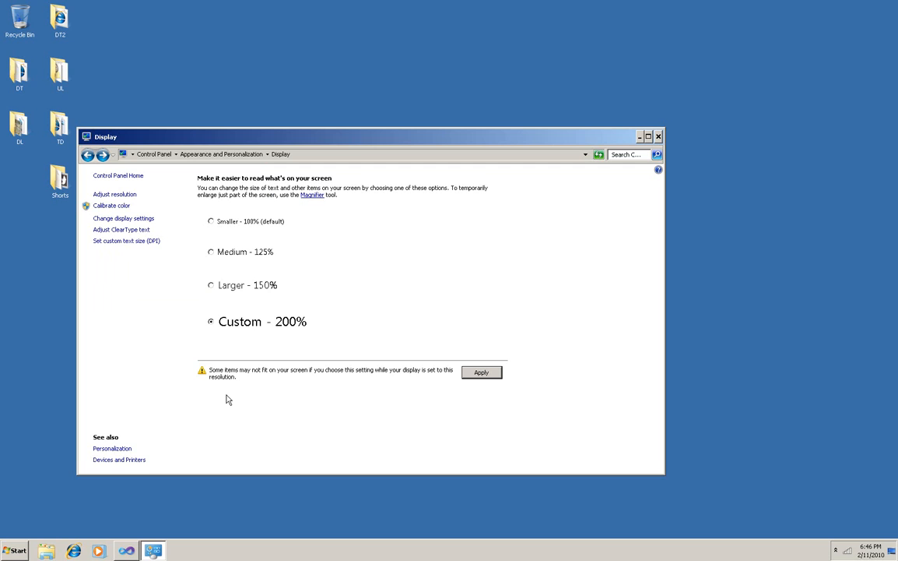
pyautogui.moveTo(302, 382)
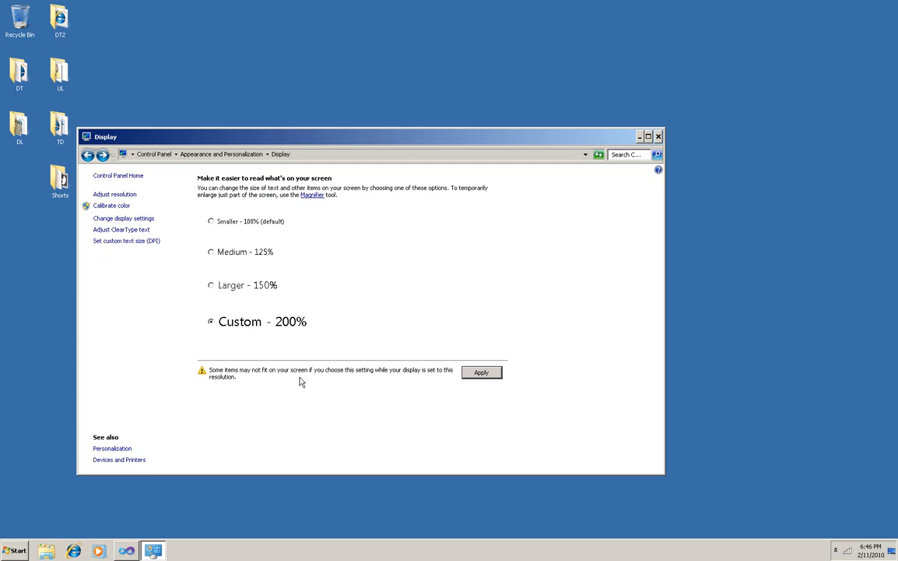
# Apply the custom 200% text size so Windows prompts to log off.
pyautogui.click(481, 372)
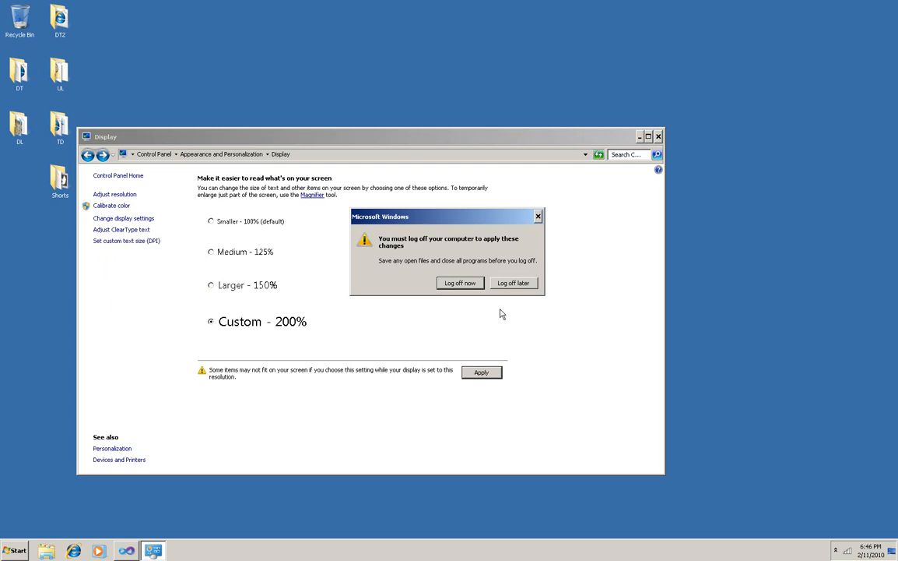
pyautogui.moveTo(461, 344)
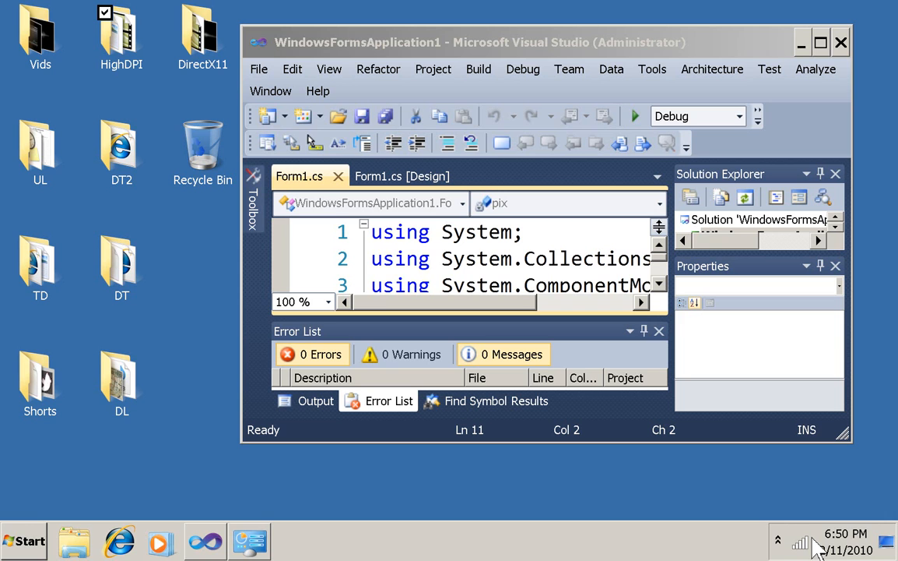
pyautogui.moveTo(319, 175)
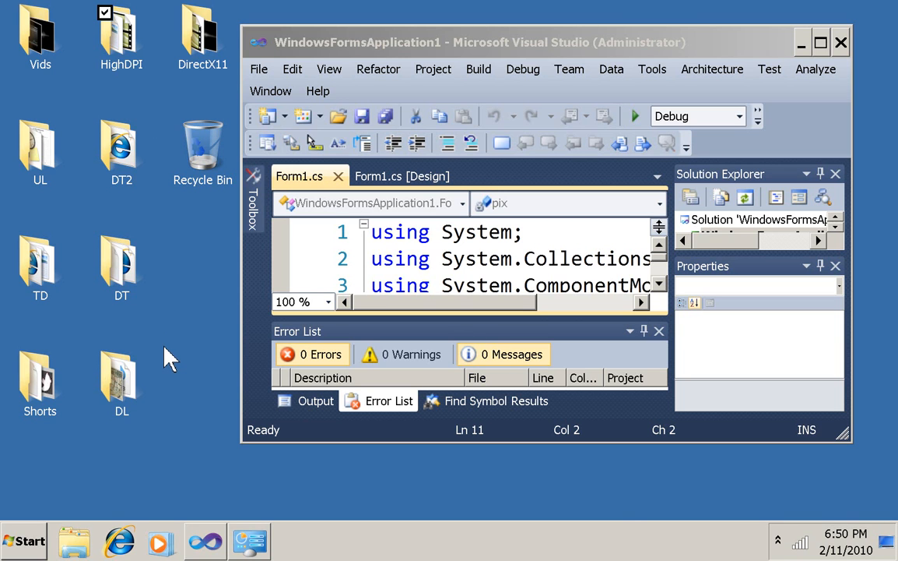
pyautogui.moveTo(498, 116)
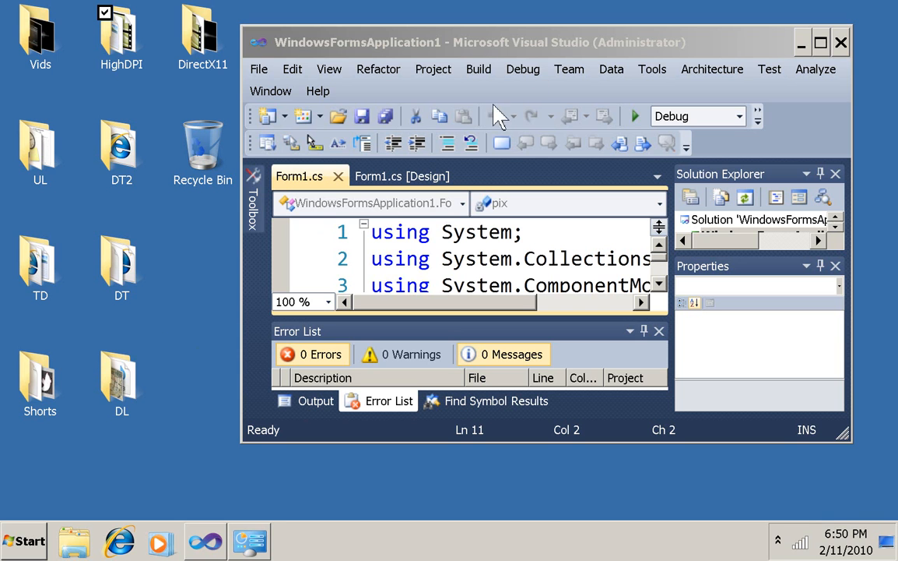
# Start the picture app in the debugger and cycle through the frog, toucan and otter photos.
pyautogui.click(635, 115)
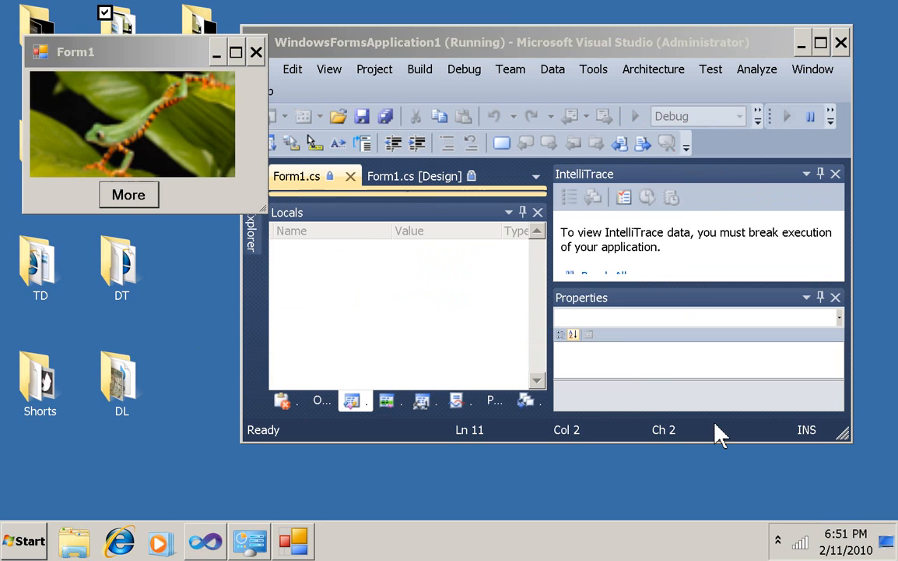
pyautogui.moveTo(75, 133)
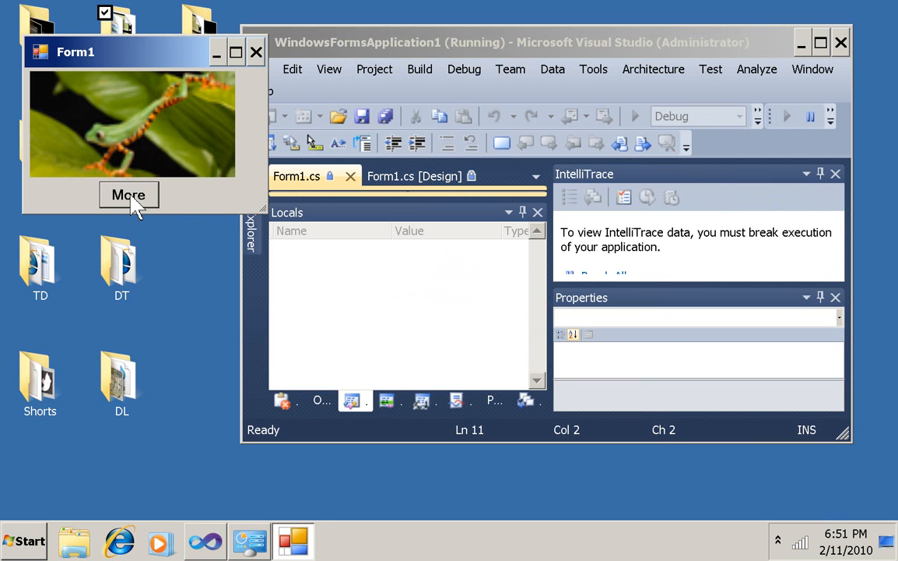
pyautogui.click(128, 195)
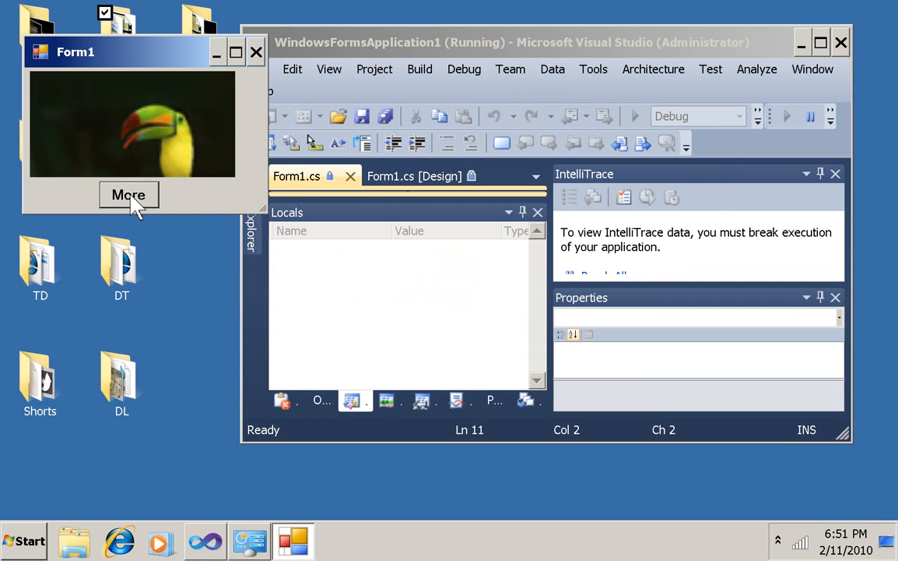
pyautogui.click(127, 195)
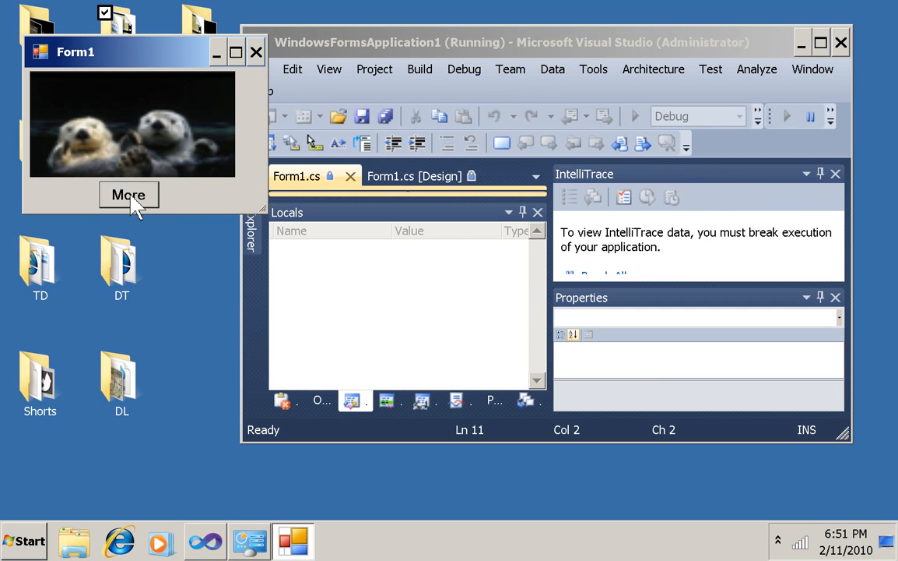
pyautogui.click(128, 194)
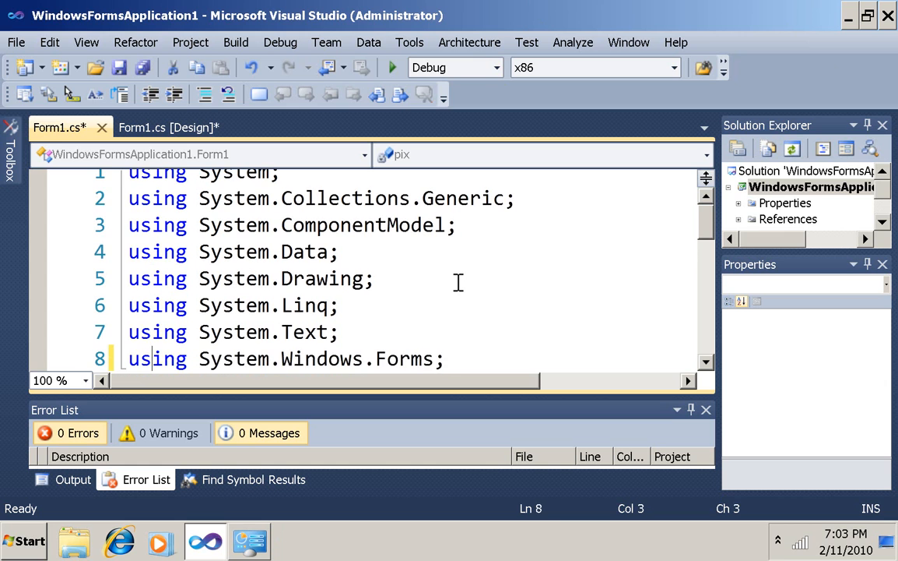
# Add the directive 'using System.Drawing' on a new line after the existing using lines.
pyautogui.scroll(-3)
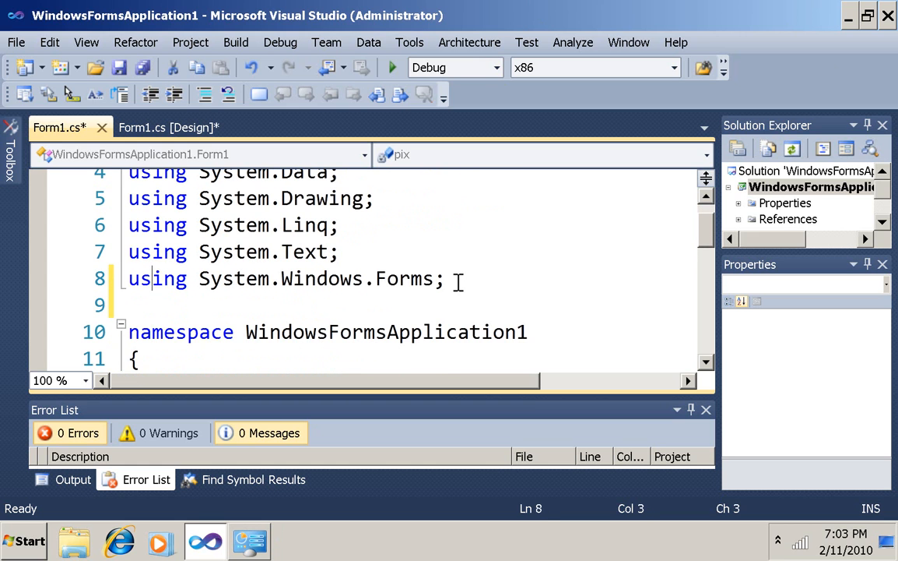
pyautogui.press('Return')
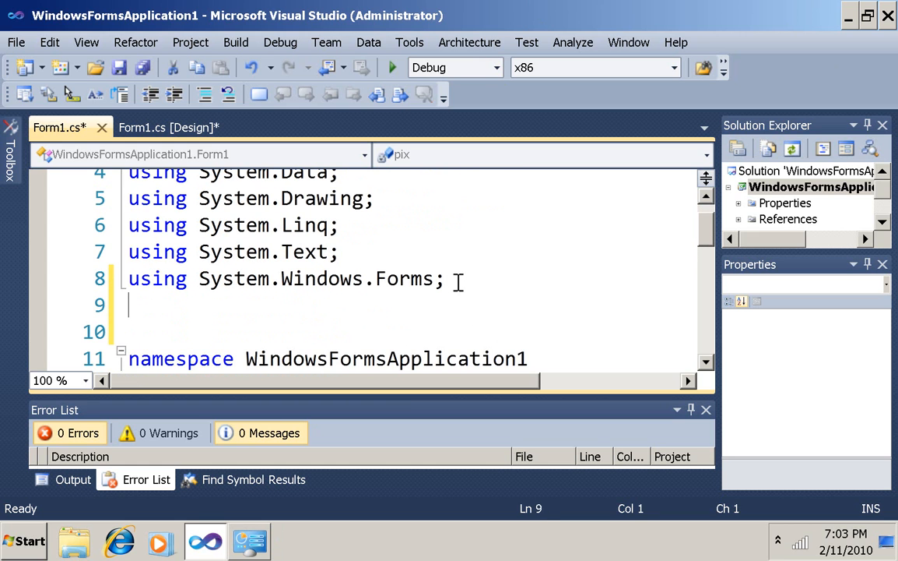
pyautogui.write('using System')
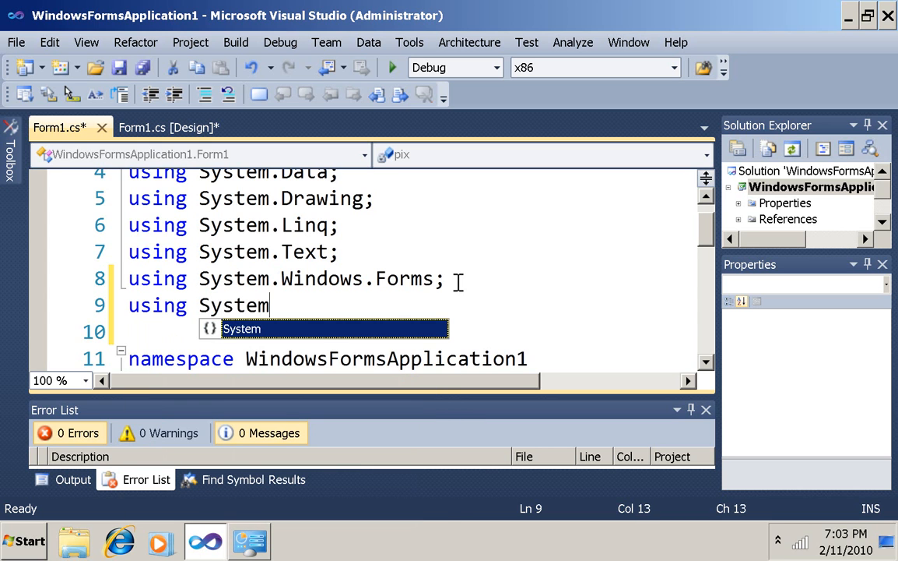
pyautogui.write('.Drawing')
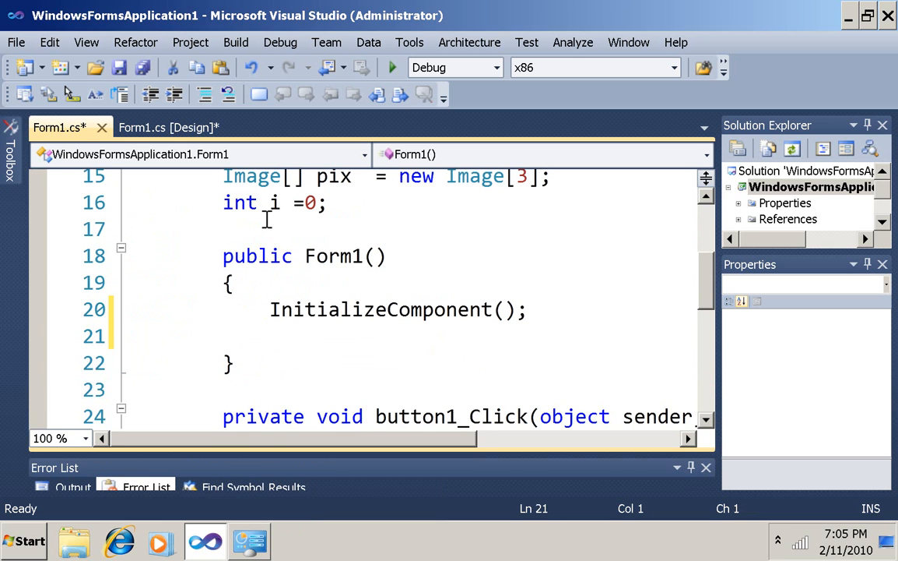
# Create Graphics g from the form's window handle and declare a float res field.
pyautogui.write('Graphics g = Graphics.FromHwnd(this.H')
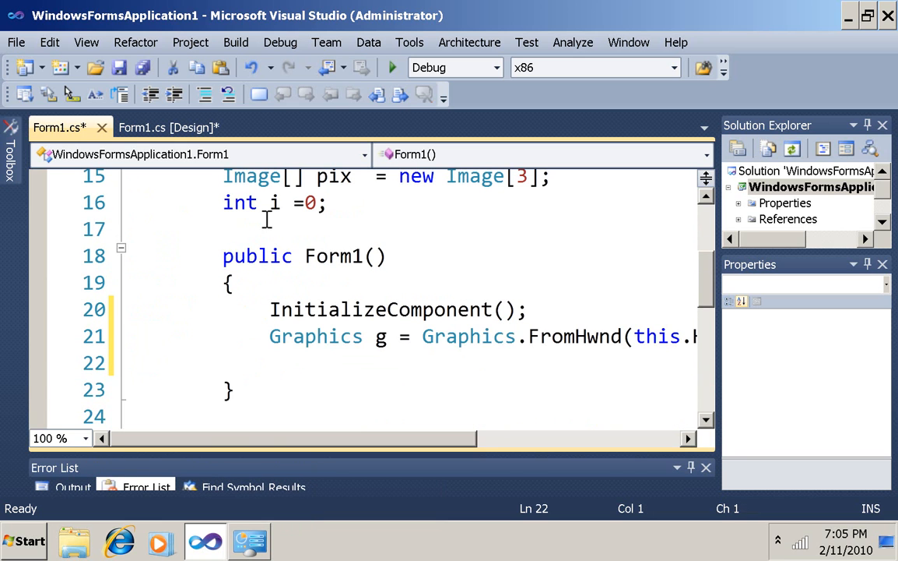
pyautogui.moveTo(355, 439)
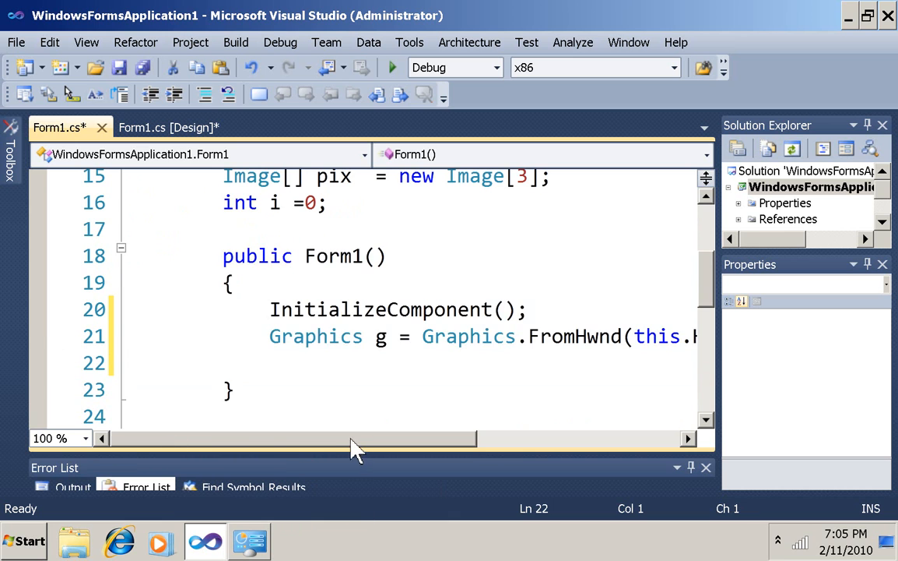
pyautogui.moveTo(355, 439); pyautogui.dragTo(448, 439)
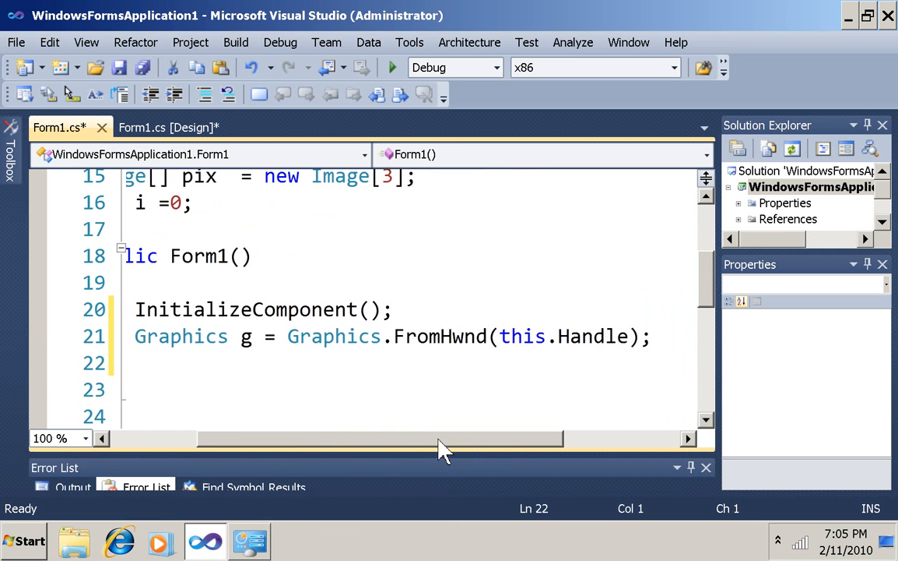
pyautogui.moveTo(467, 446)
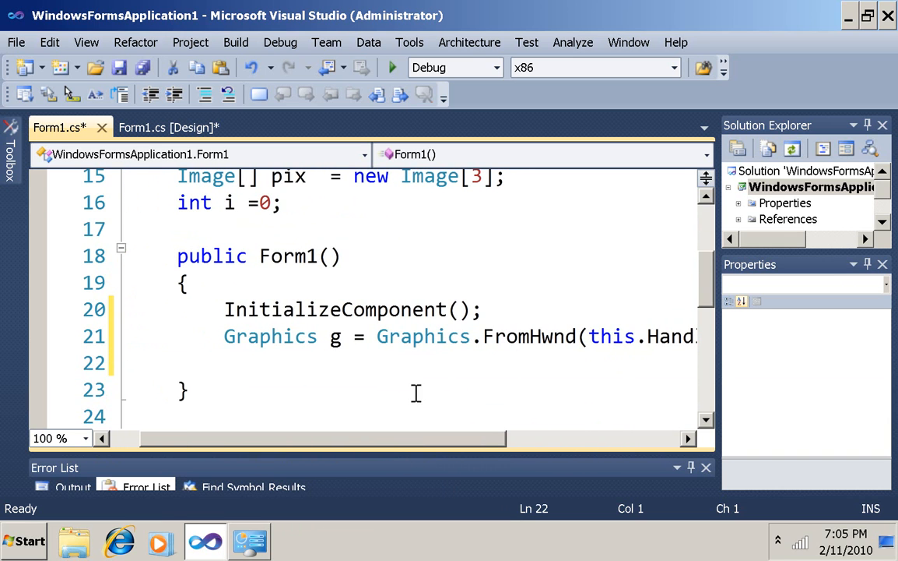
pyautogui.click(280, 203)
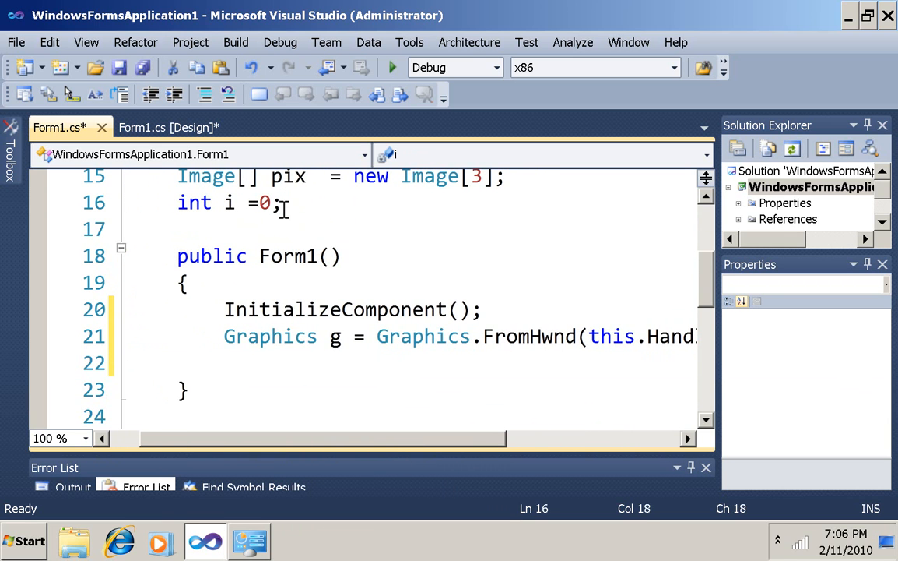
pyautogui.write('float res;')
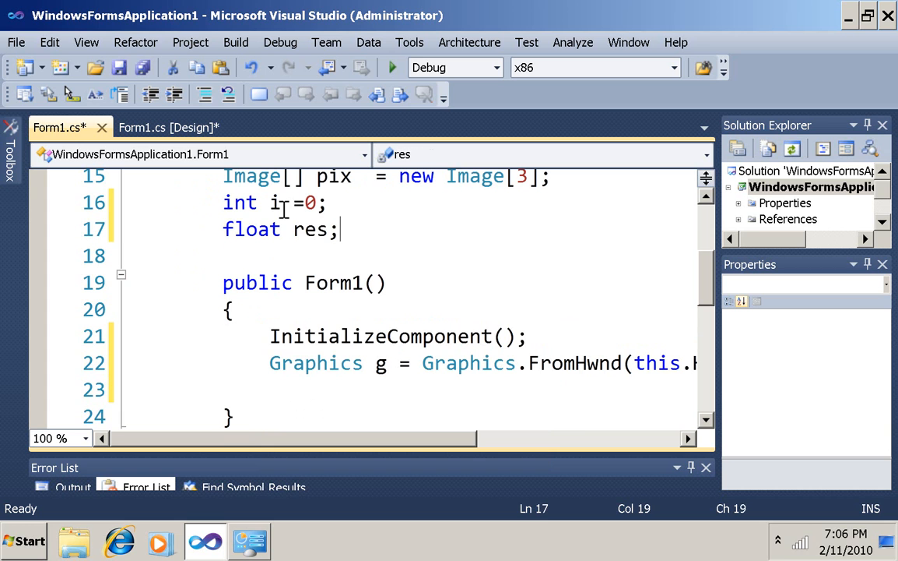
# Store g.DpiX in res and begin disposing the graphics object with g.
pyautogui.click(270, 389)
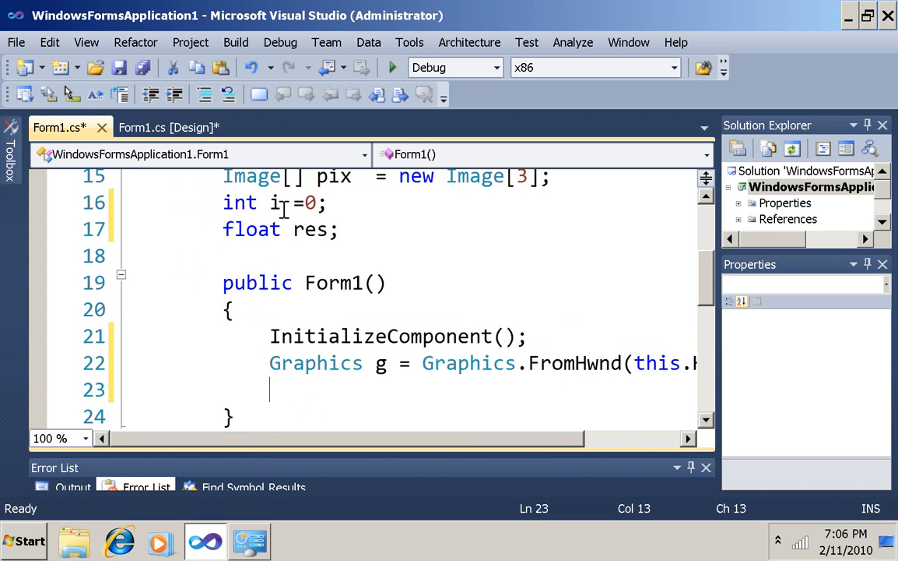
pyautogui.write('res=g.')
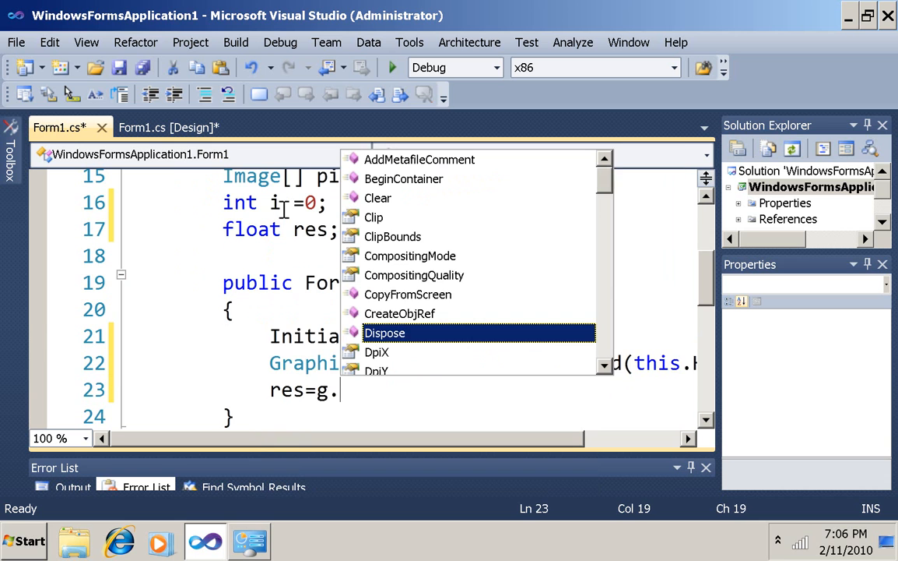
pyautogui.moveTo(288, 218)
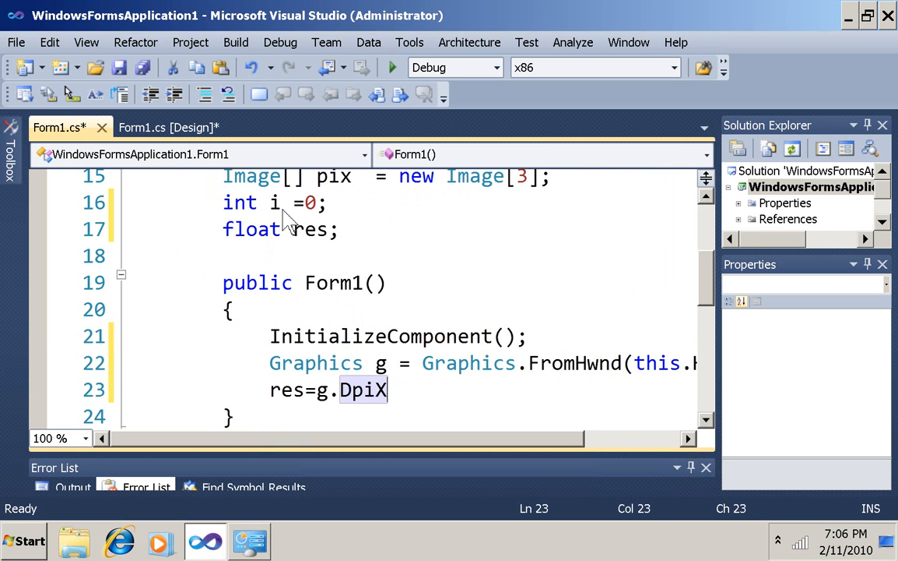
pyautogui.write(';')
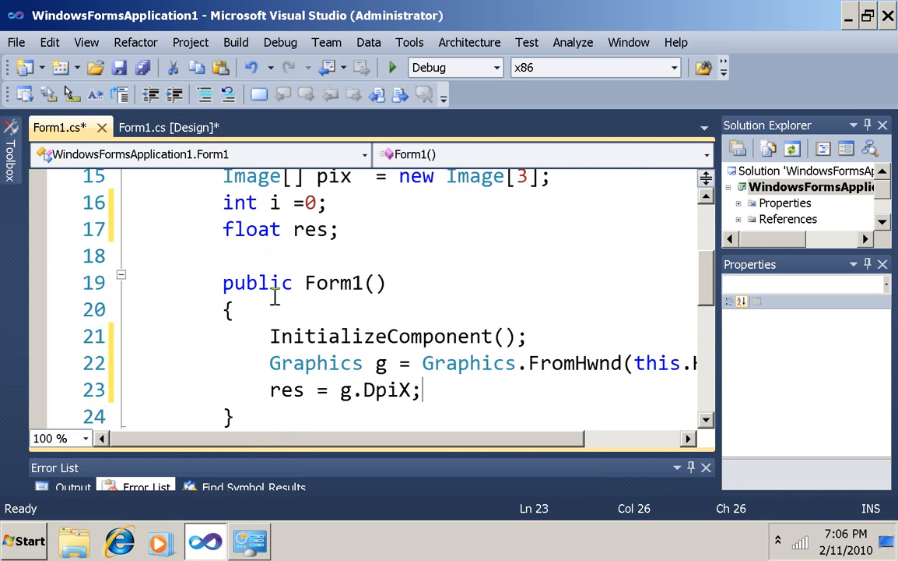
pyautogui.moveTo(386, 389)
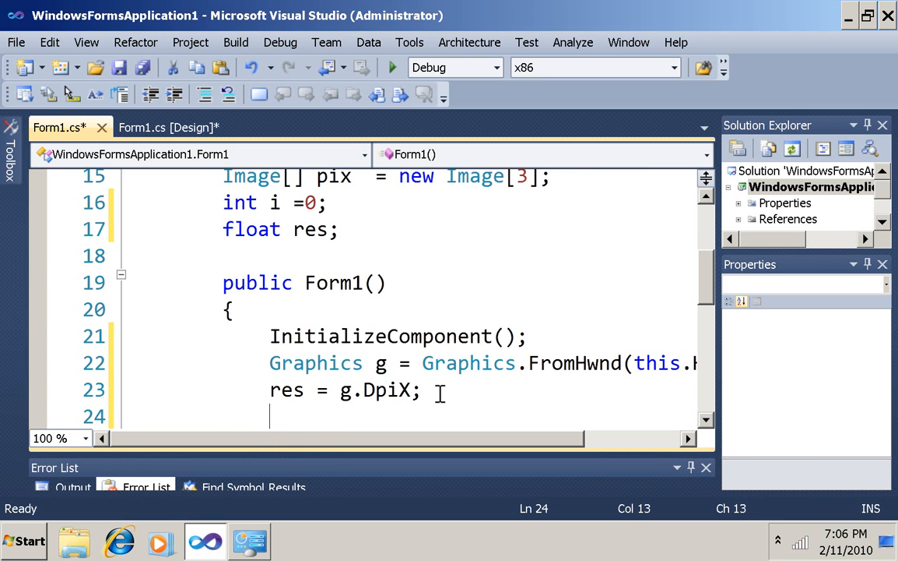
pyautogui.write('g.Dispose();')
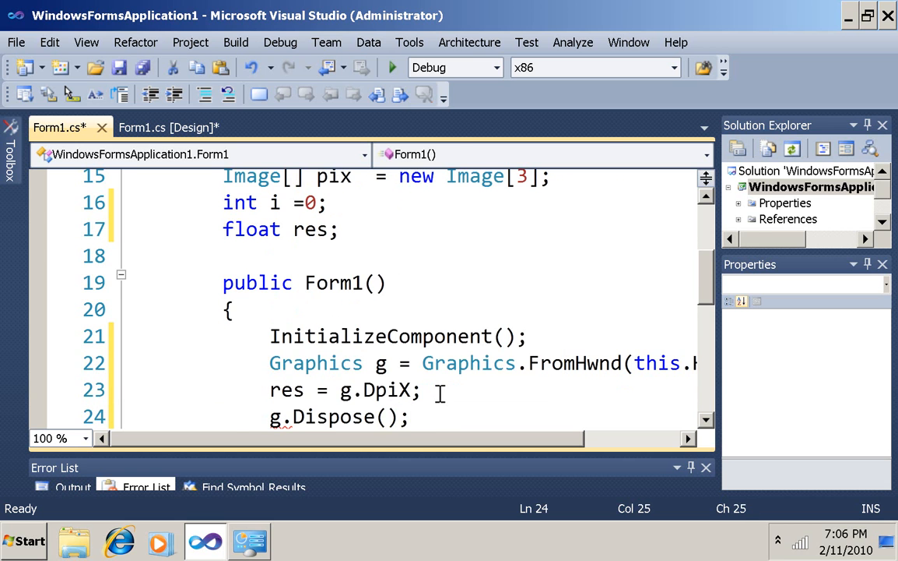
# Wrap the three pix Image.FromFile loads in an 'if (res == 96)' condition.
pyautogui.scroll(-3)
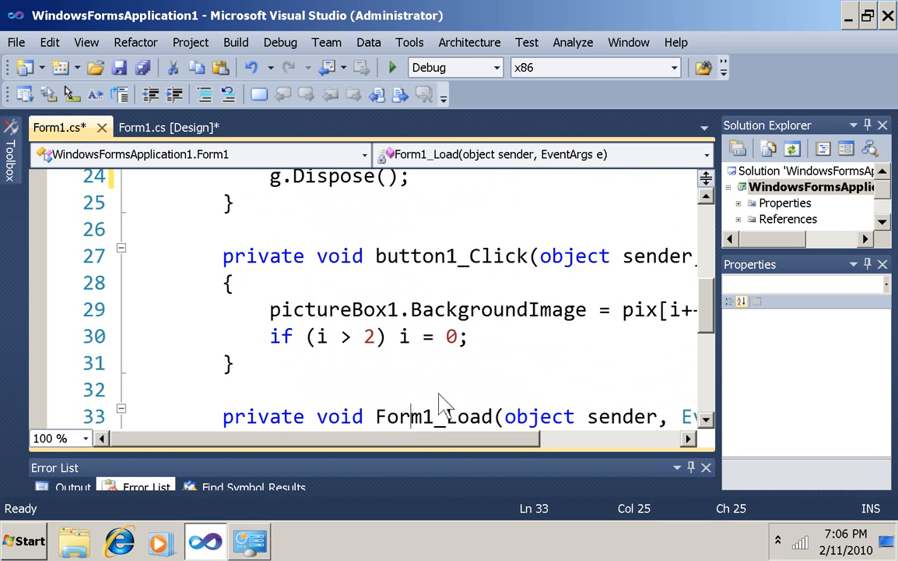
pyautogui.scroll(-3)
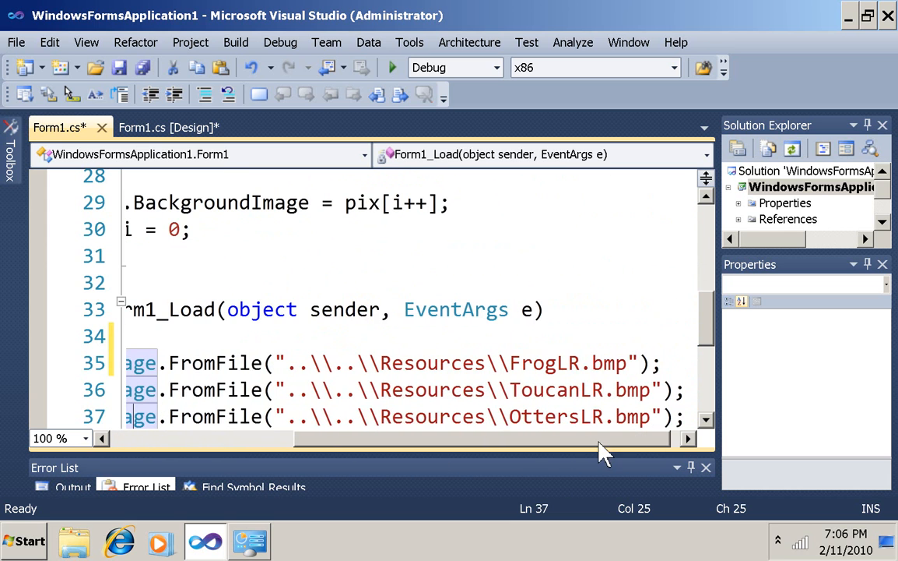
pyautogui.moveTo(586, 443)
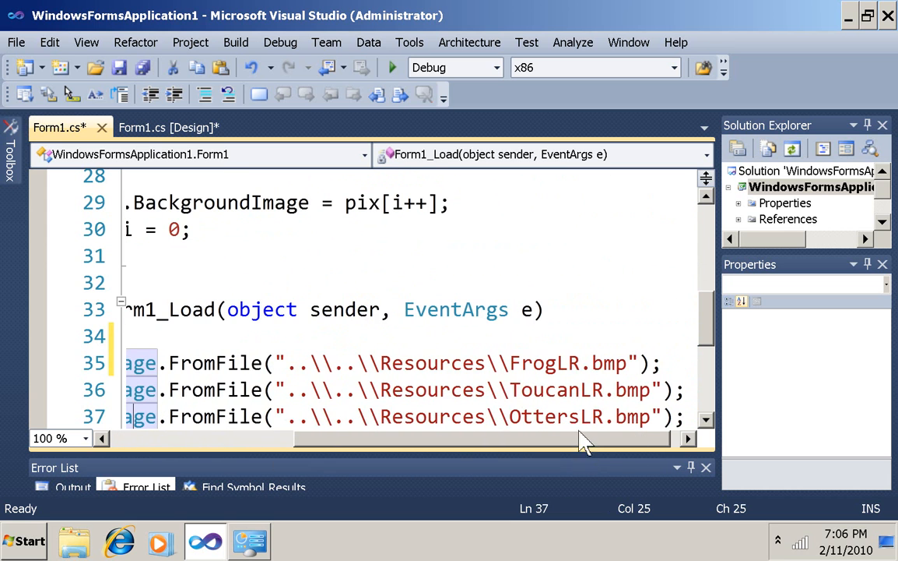
pyautogui.hscroll(-3)
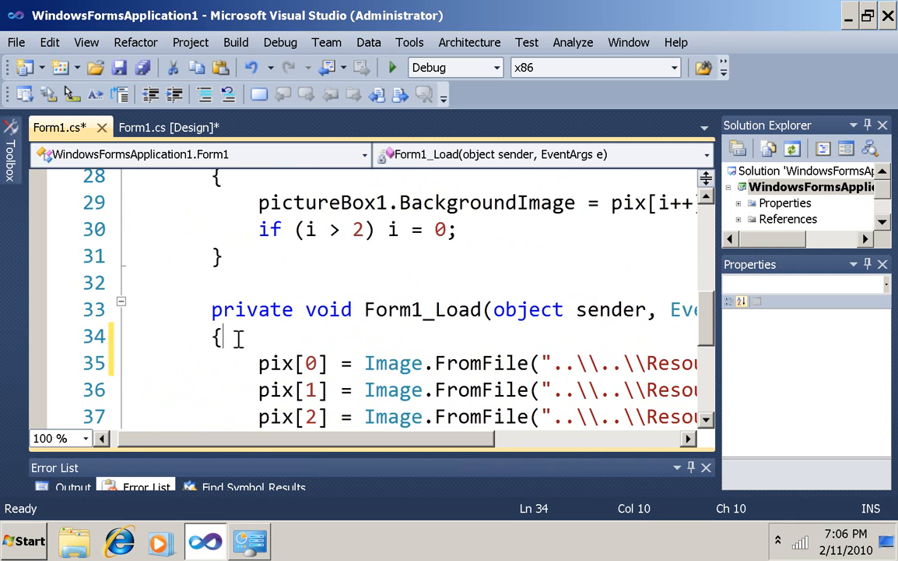
pyautogui.write('if (r')
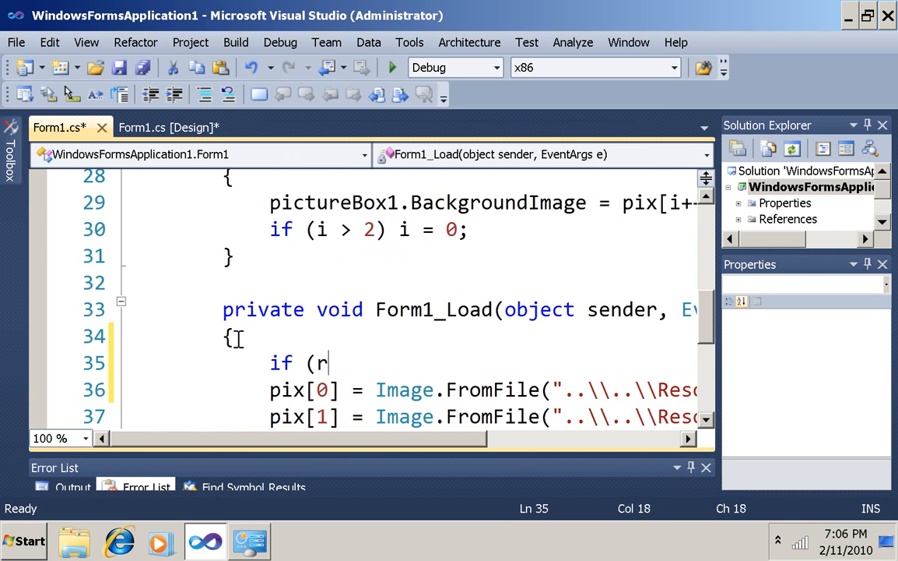
pyautogui.write('es')
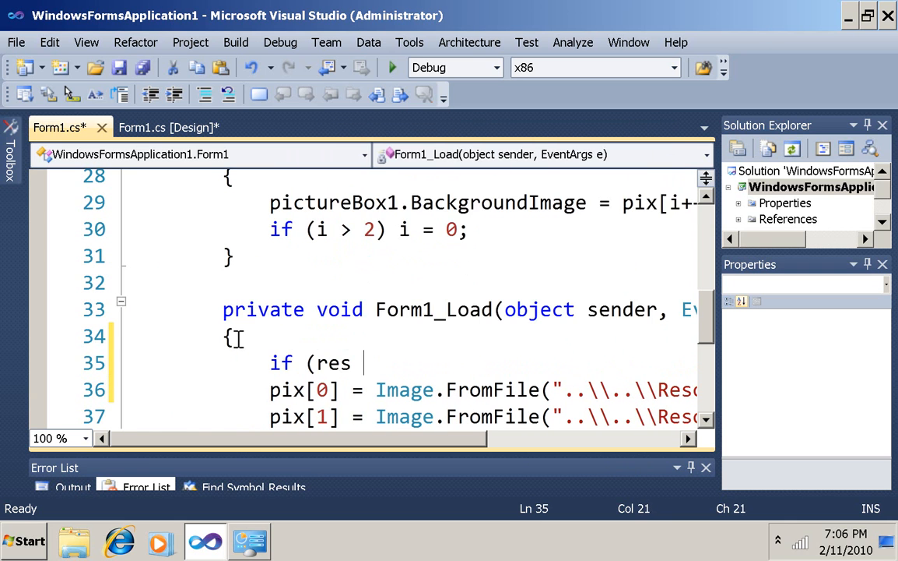
pyautogui.write('== 96')
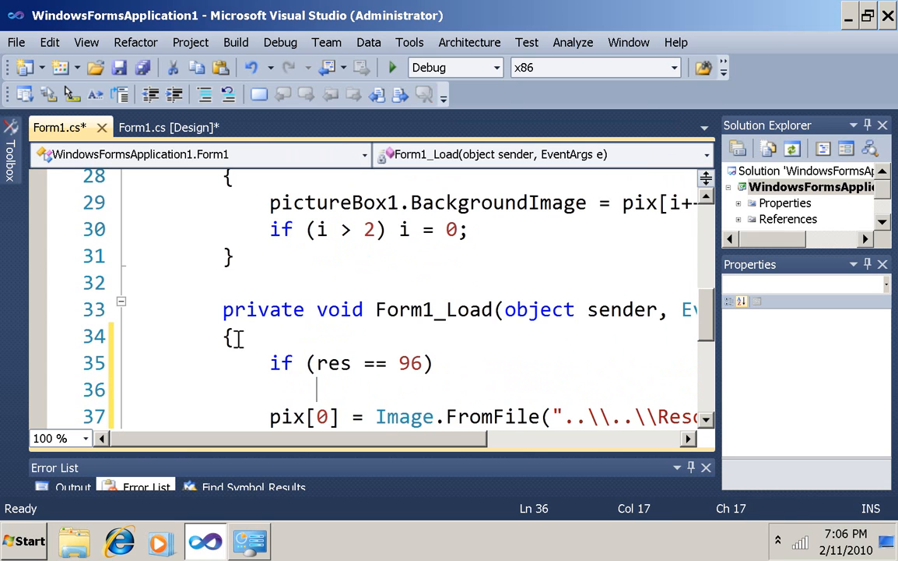
# Start an 'else{' branch above the commented-out image loads.
pyautogui.scroll(-3)
pyautogui.write('{')
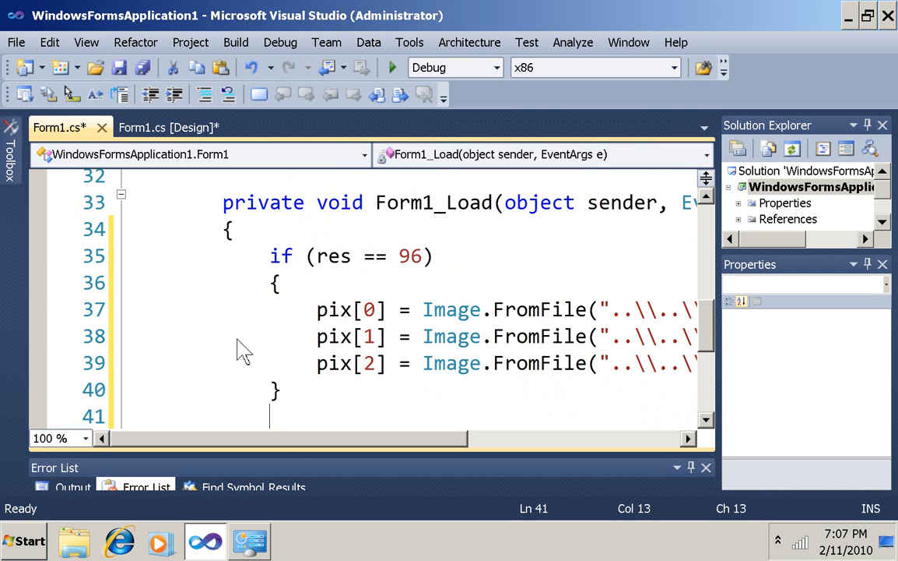
pyautogui.scroll(-3)
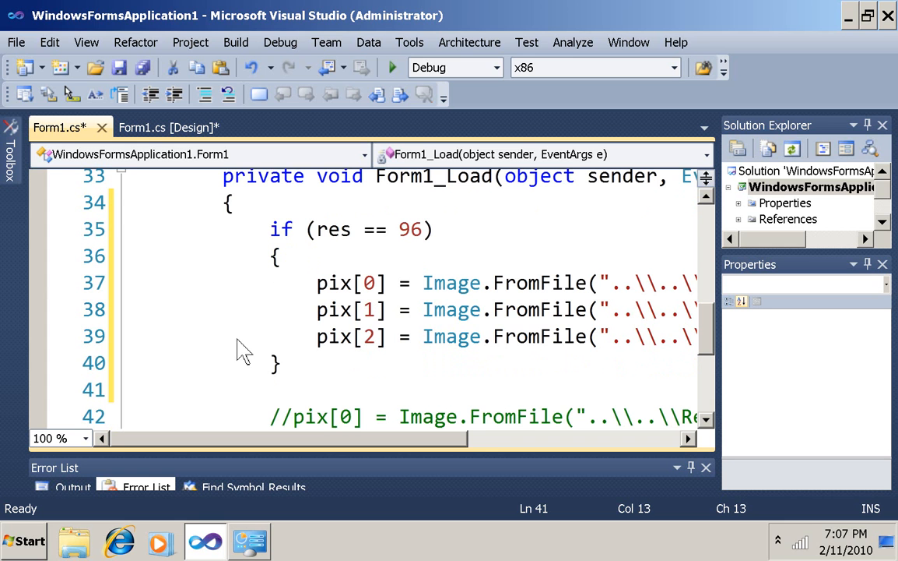
pyautogui.scroll(-3)
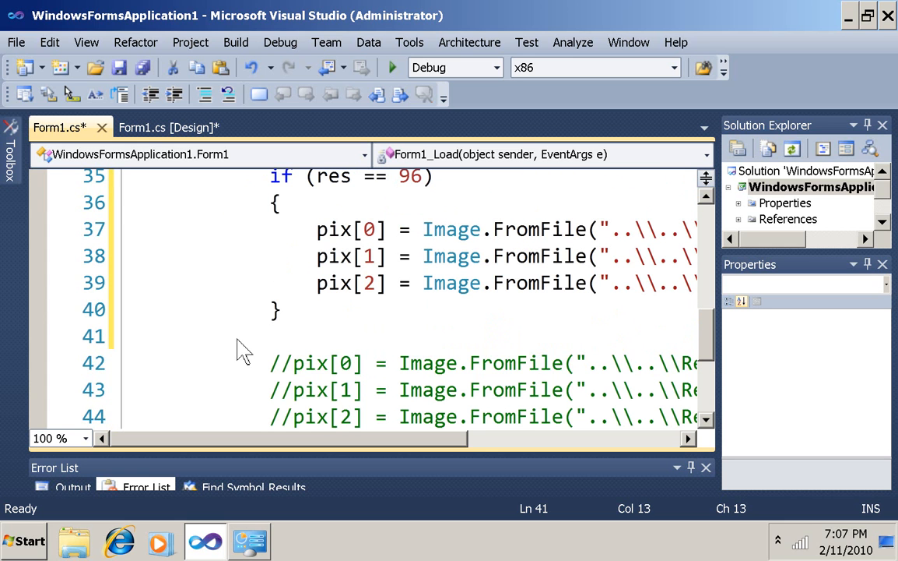
pyautogui.write('else{')
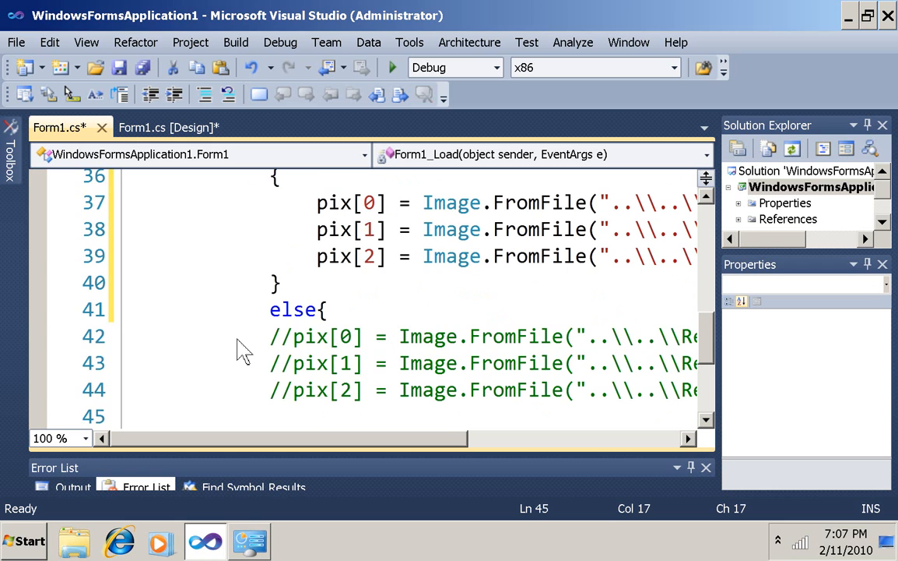
# Scroll to the else branch where the alternate image loads get uncommented.
pyautogui.scroll(-3)
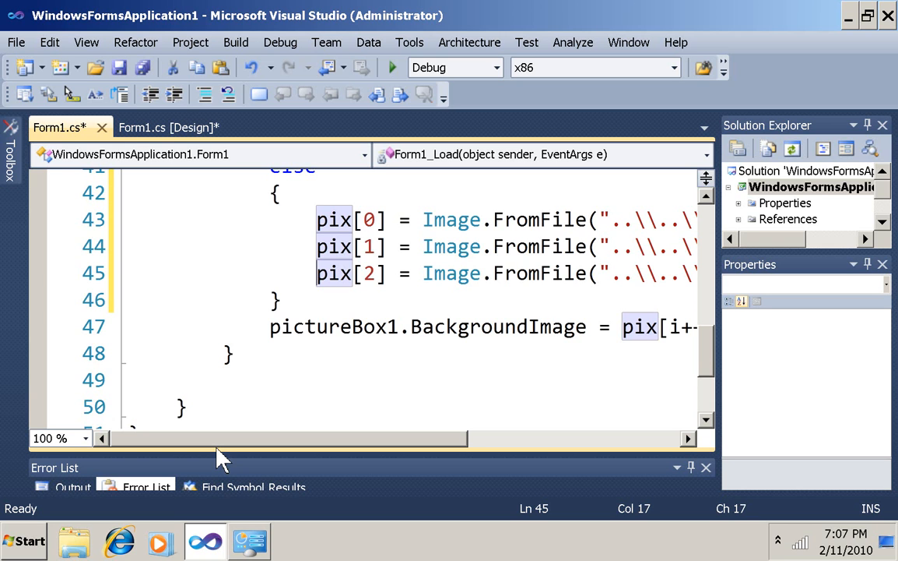
pyautogui.moveTo(303, 12)
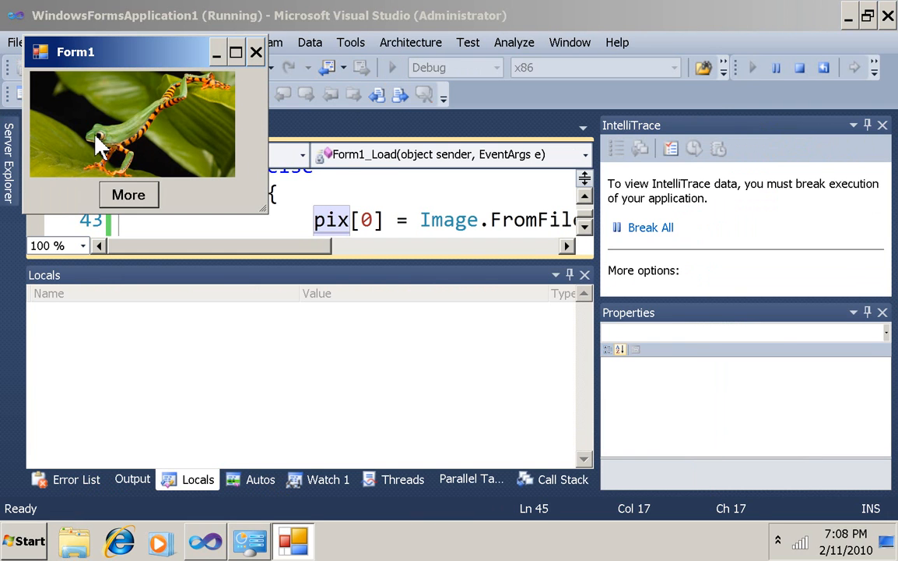
pyautogui.moveTo(62, 132)
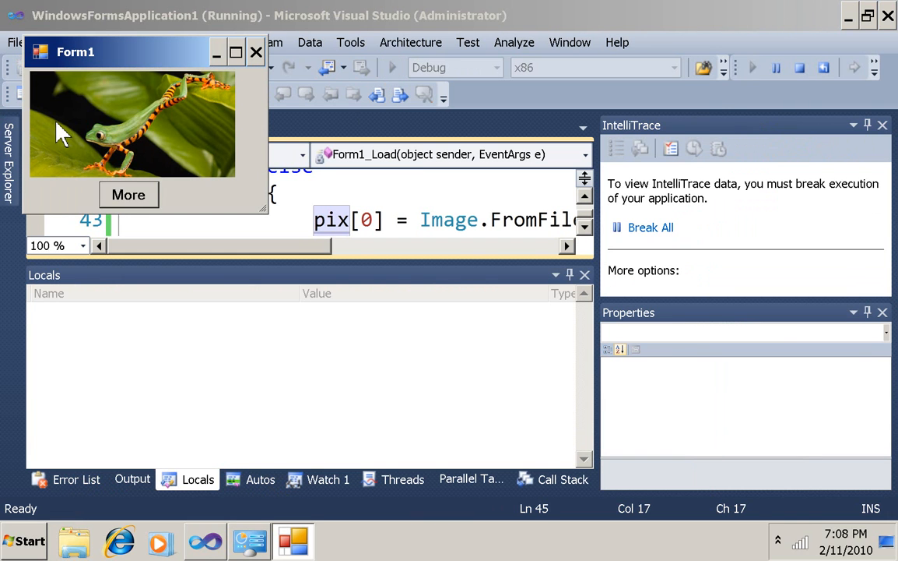
# Cycle the running app's picture through the toucan and otters back to the frog.
pyautogui.click(127, 194)
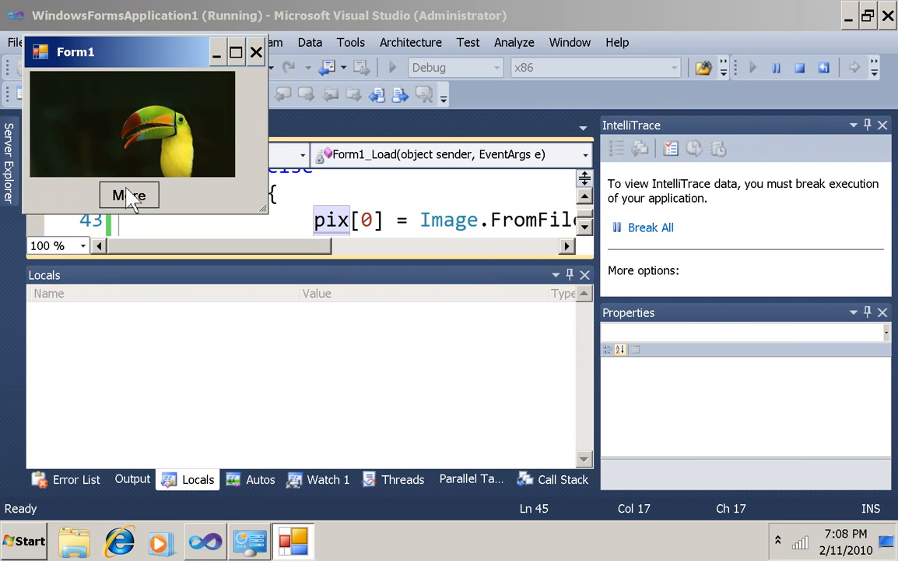
pyautogui.click(129, 195)
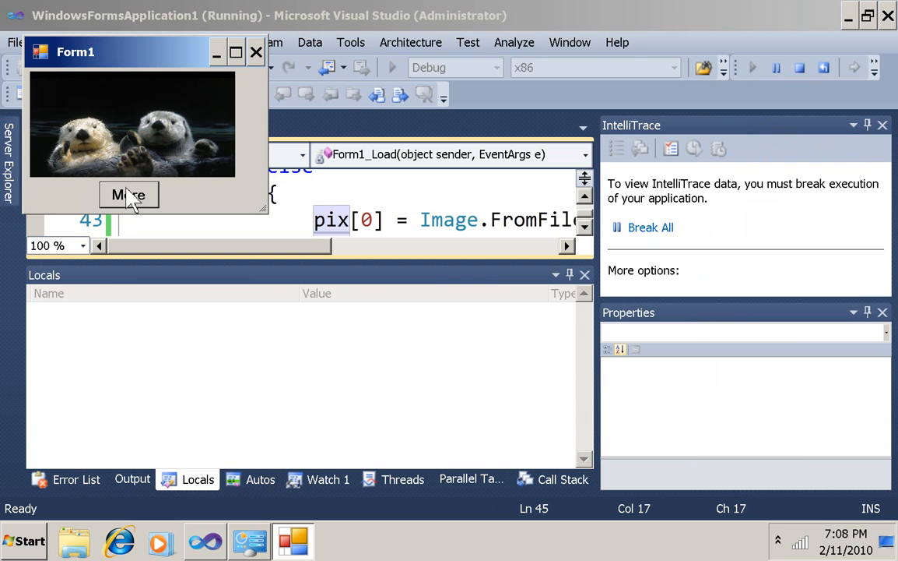
pyautogui.click(127, 194)
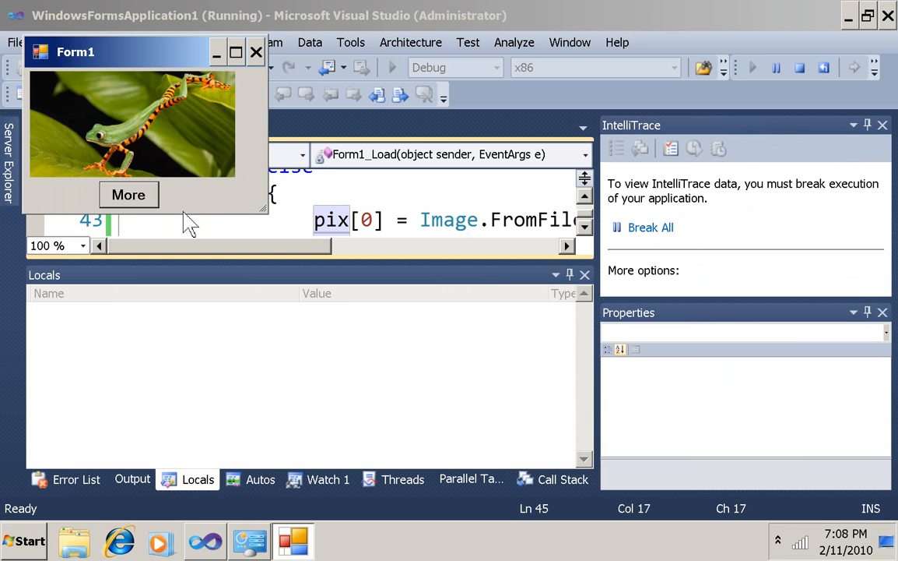
pyautogui.moveTo(181, 218)
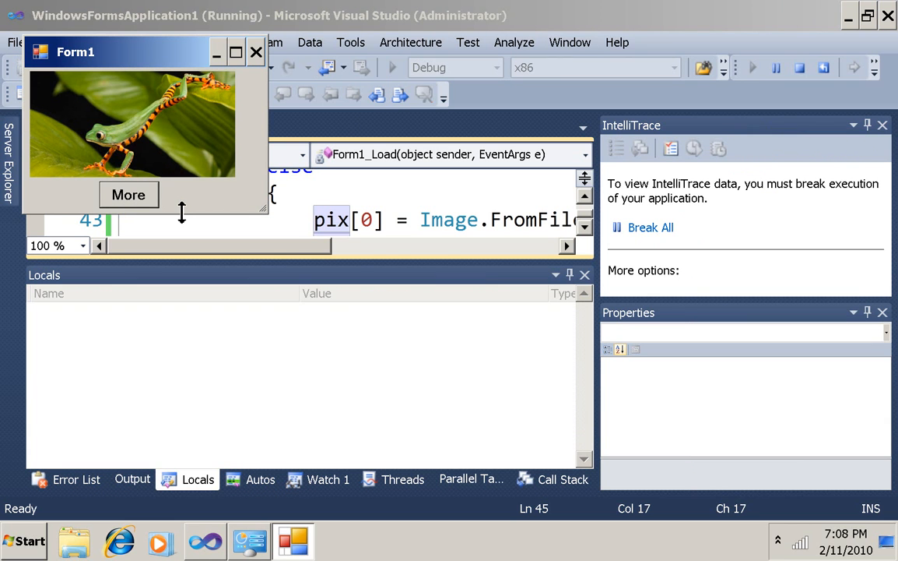